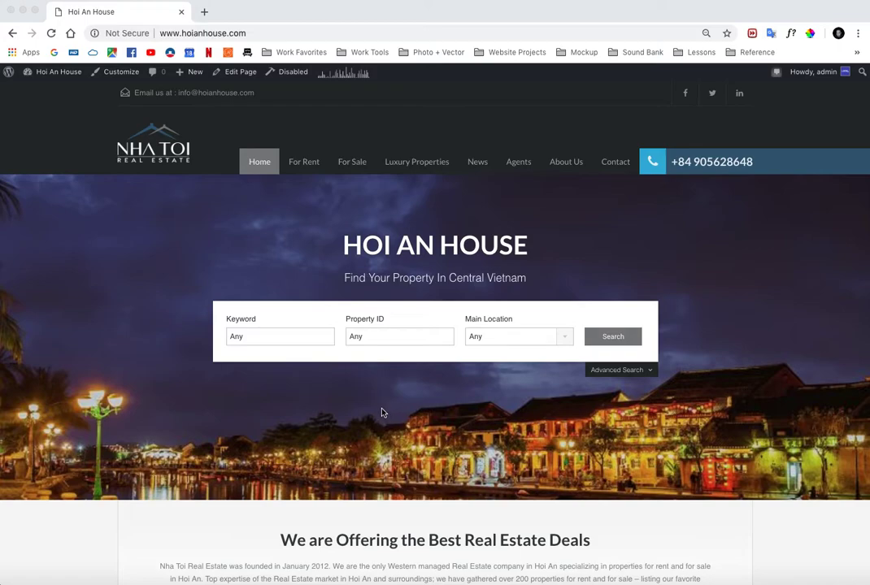
pyautogui.moveTo(315, 234)
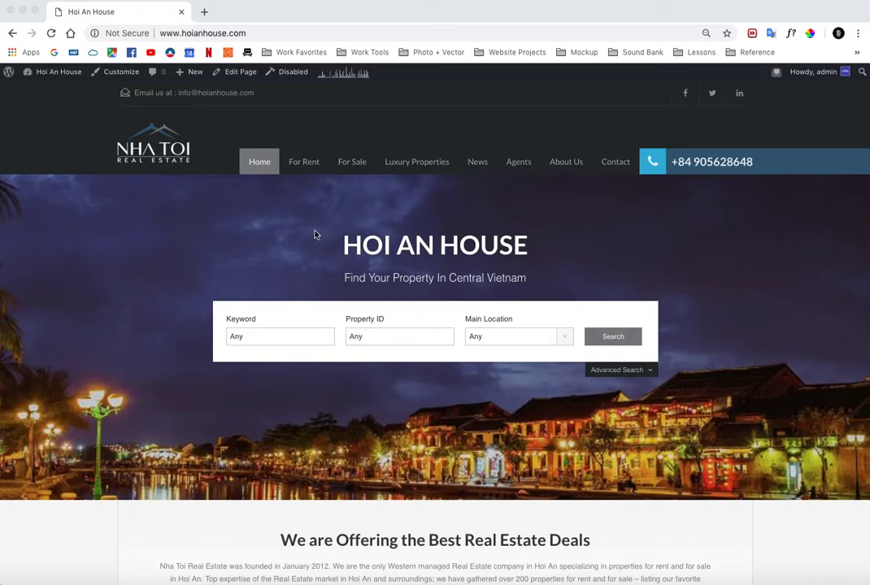
# Go to the admin dashboard and open the Real Homes Properties list of 94 listings.
pyautogui.scroll(-3)
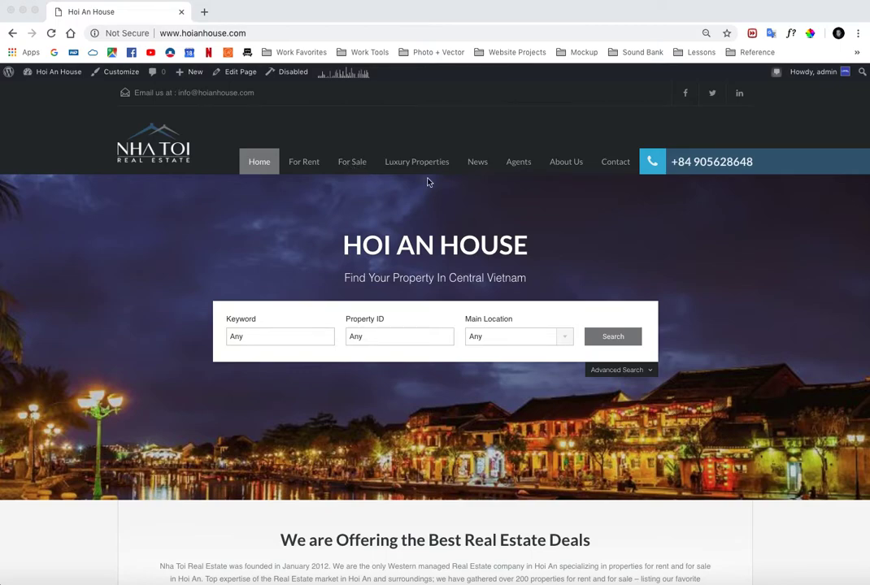
pyautogui.moveTo(419, 236)
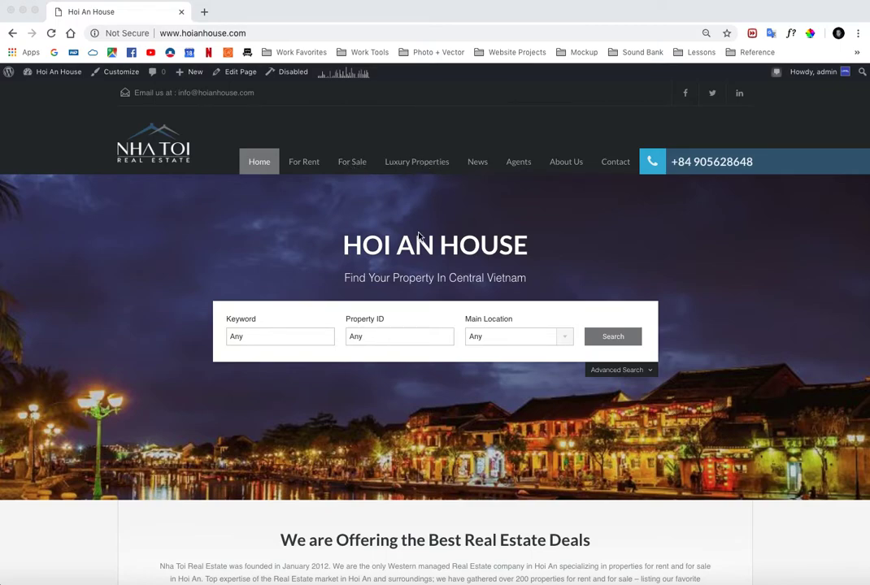
pyautogui.moveTo(57, 77)
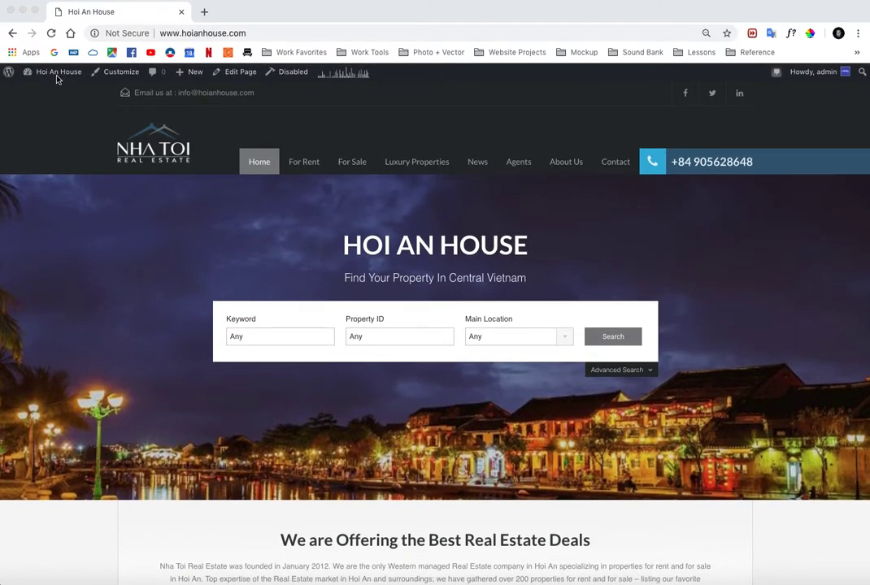
pyautogui.click(58, 72)
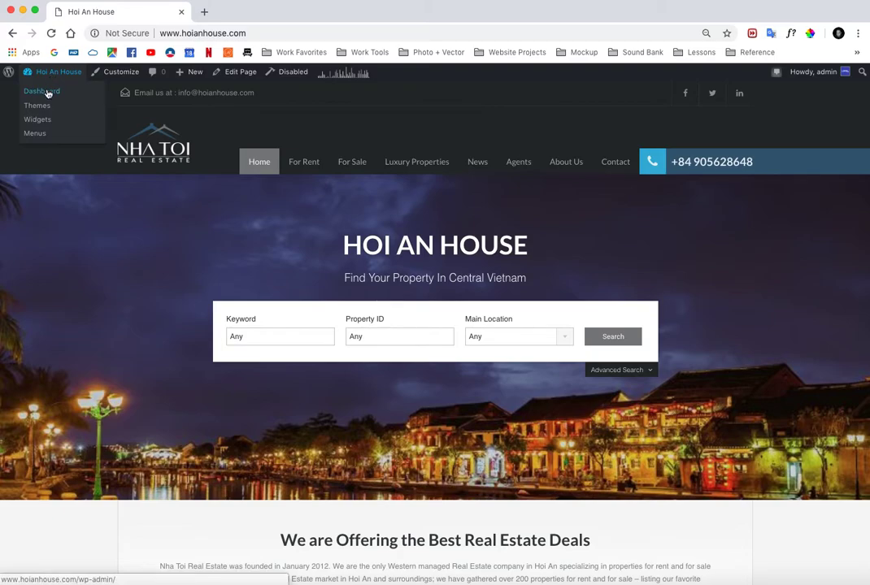
pyautogui.click(41, 91)
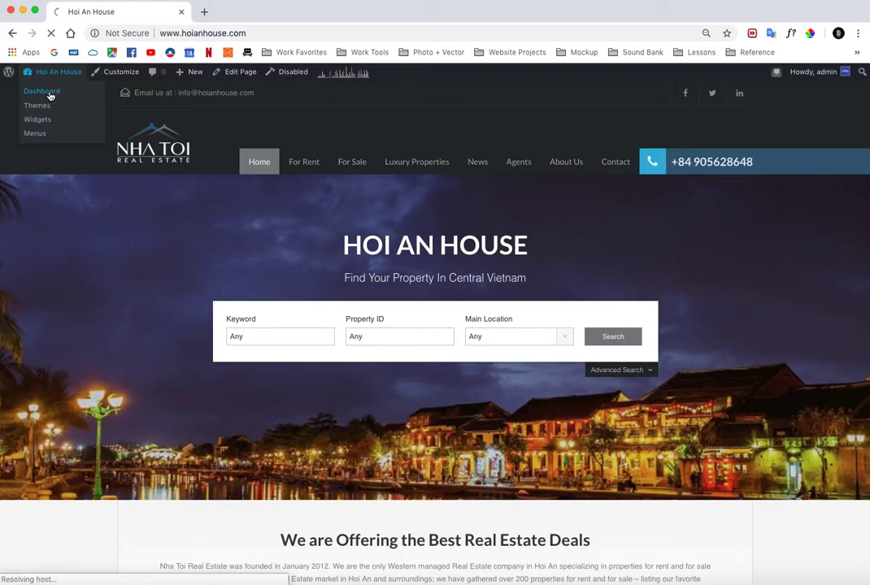
pyautogui.click(42, 90)
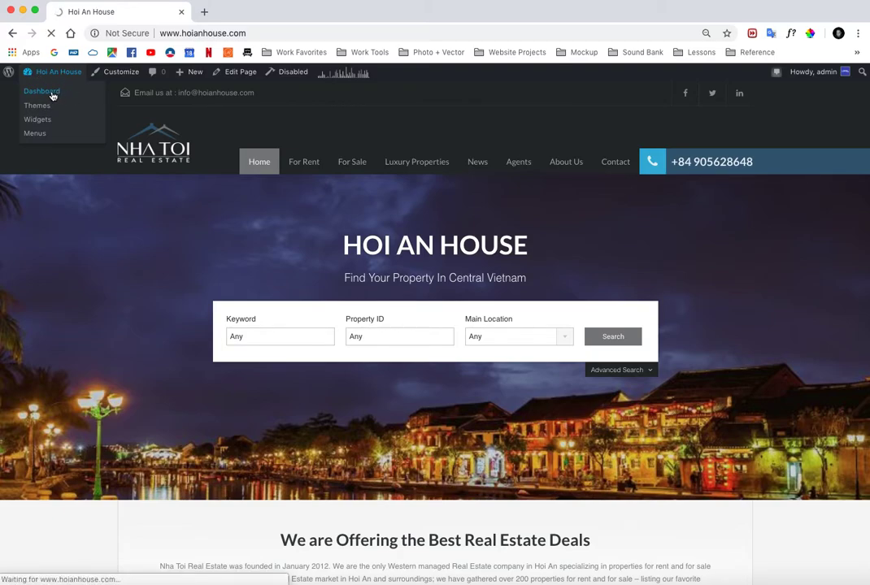
pyautogui.click(41, 90)
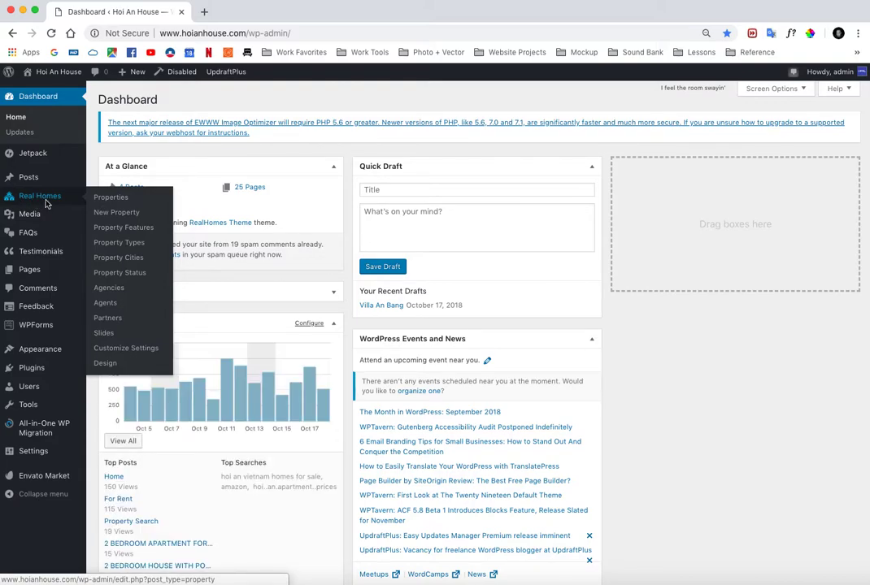
pyautogui.click(110, 197)
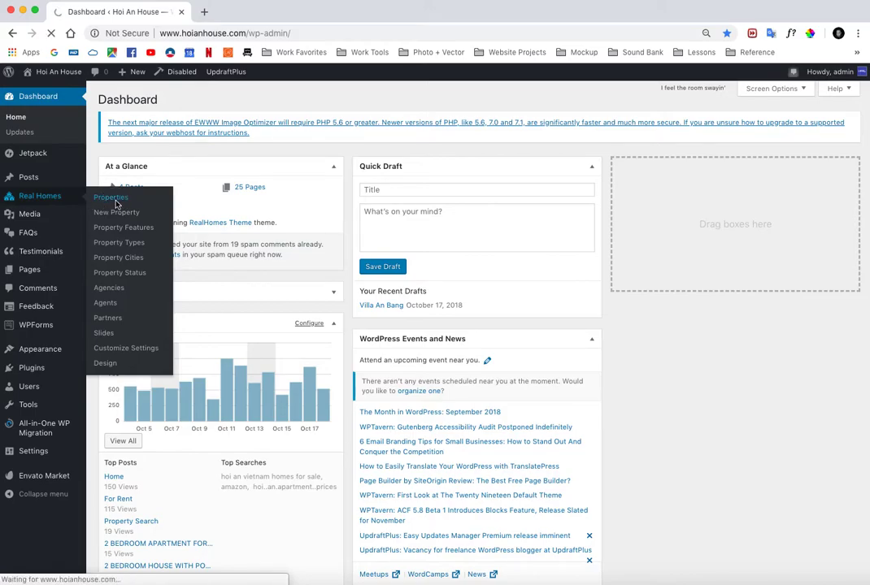
pyautogui.click(110, 198)
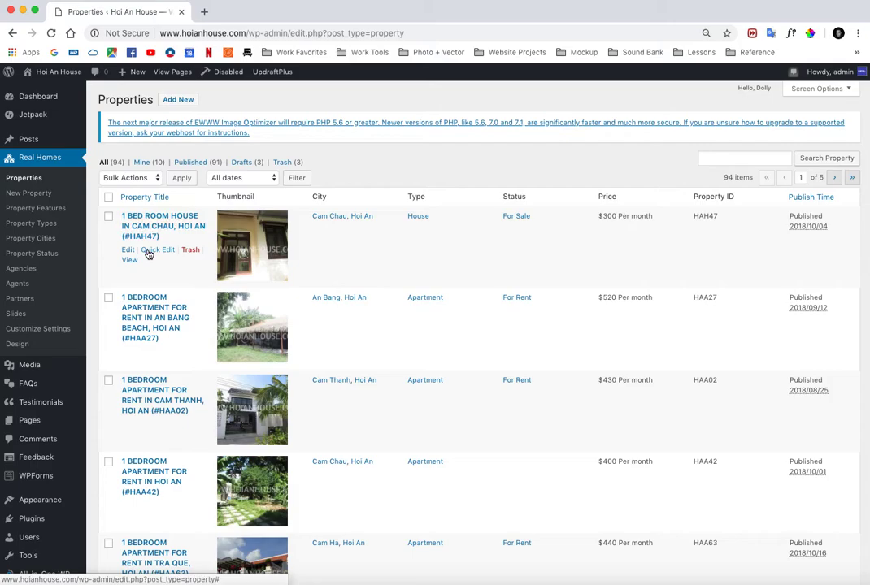
pyautogui.moveTo(177, 342)
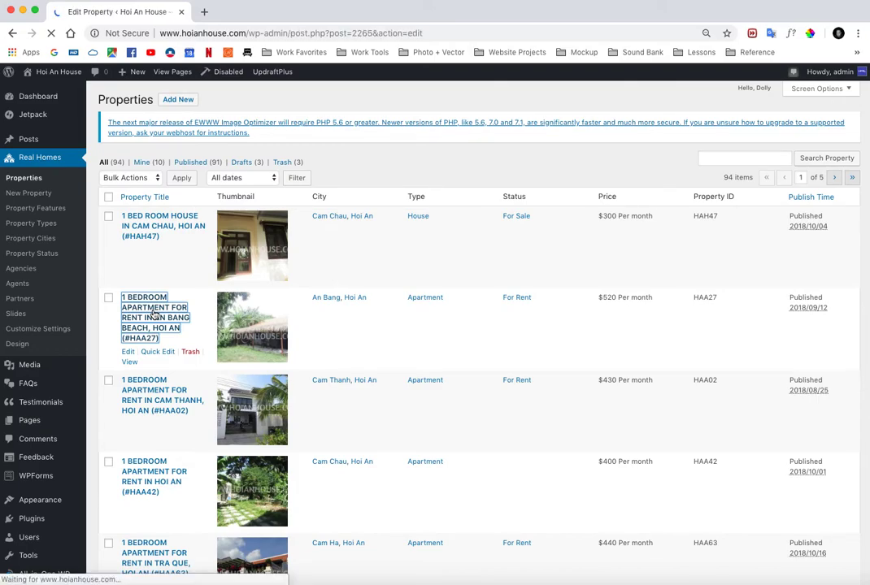
# Open the HAA27 An Bang Beach apartment for editing and scroll to its Property Status box.
pyautogui.click(154, 317)
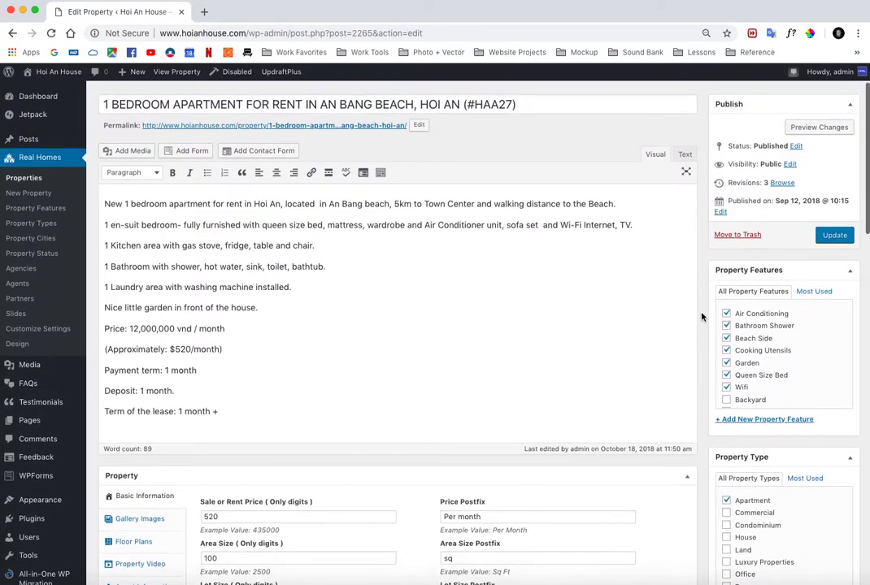
pyautogui.scroll(-3)
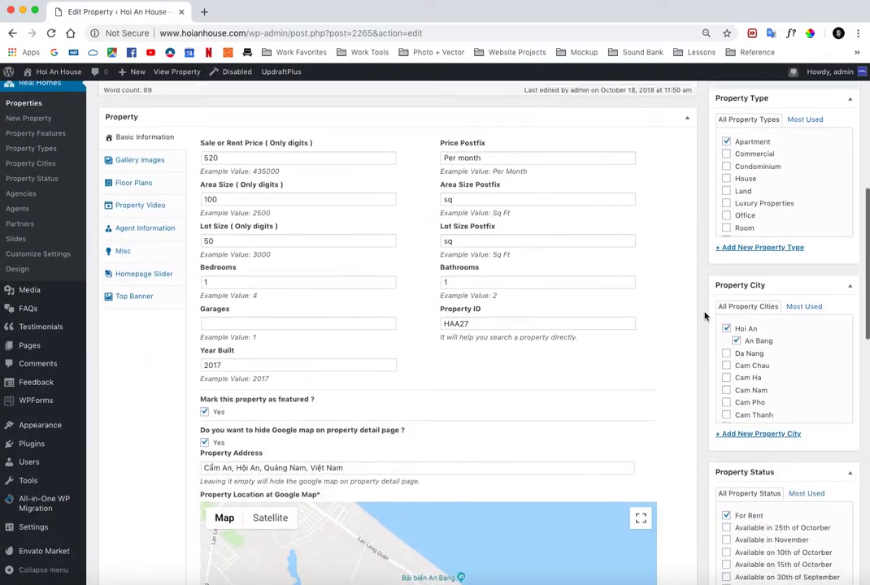
pyautogui.scroll(-3)
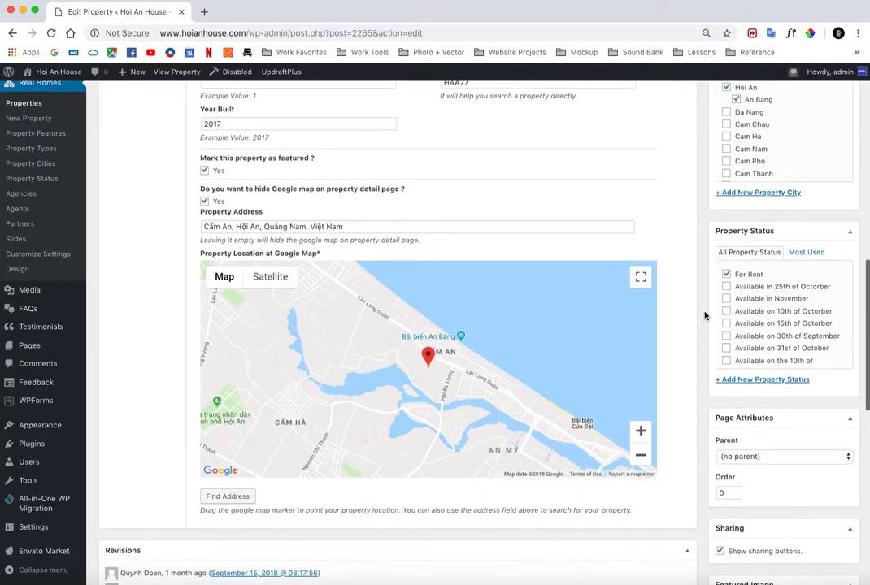
pyautogui.scroll(-3)
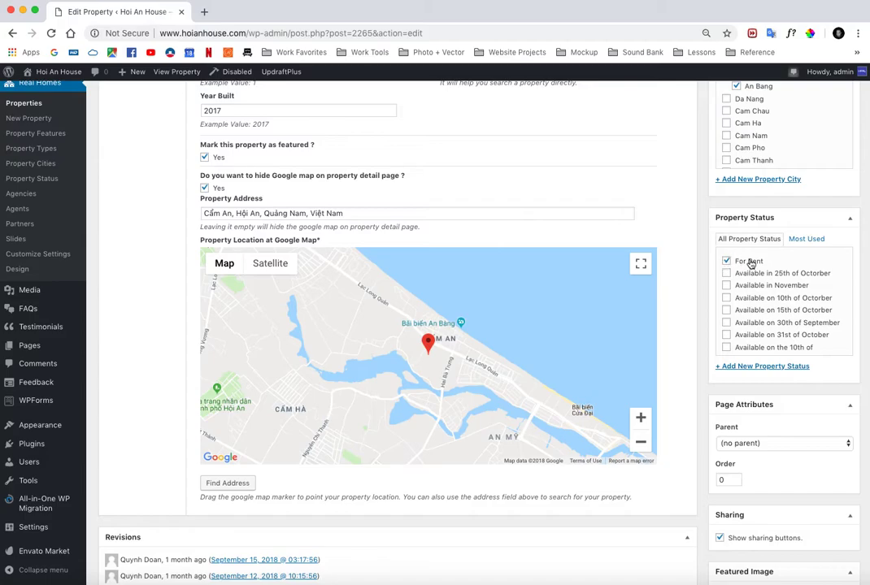
# Untick For Rent and tick For Sale and Luxury Property for HAA27.
pyautogui.click(726, 261)
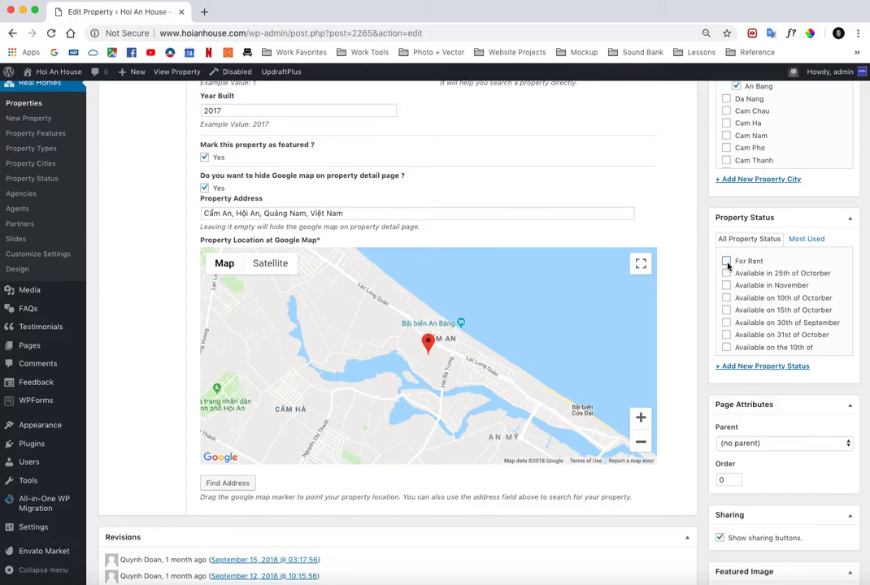
pyautogui.click(726, 261)
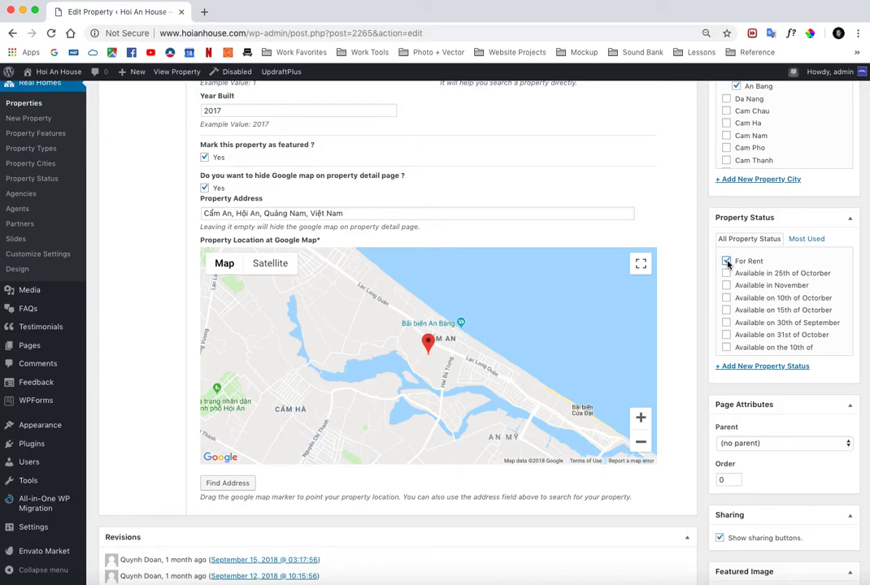
pyautogui.click(726, 261)
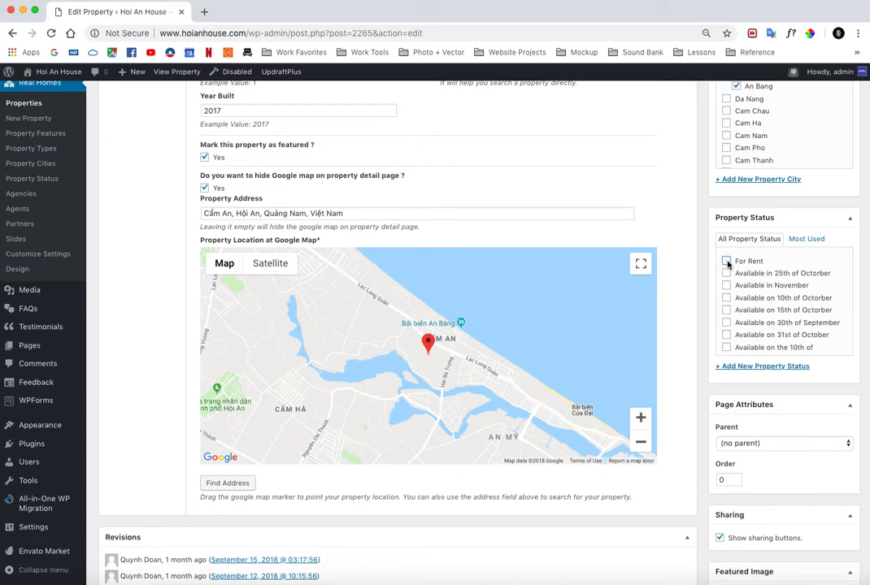
pyautogui.scroll(-3)
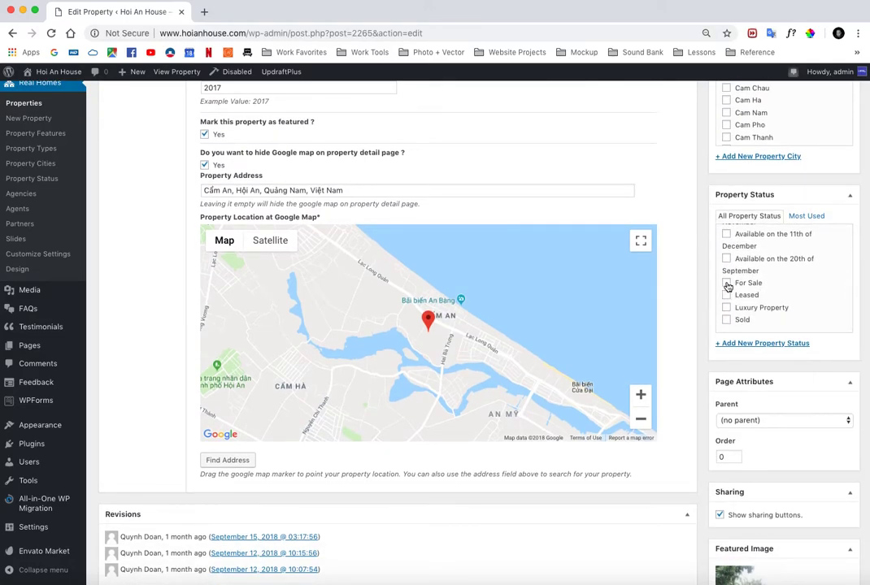
pyautogui.click(726, 282)
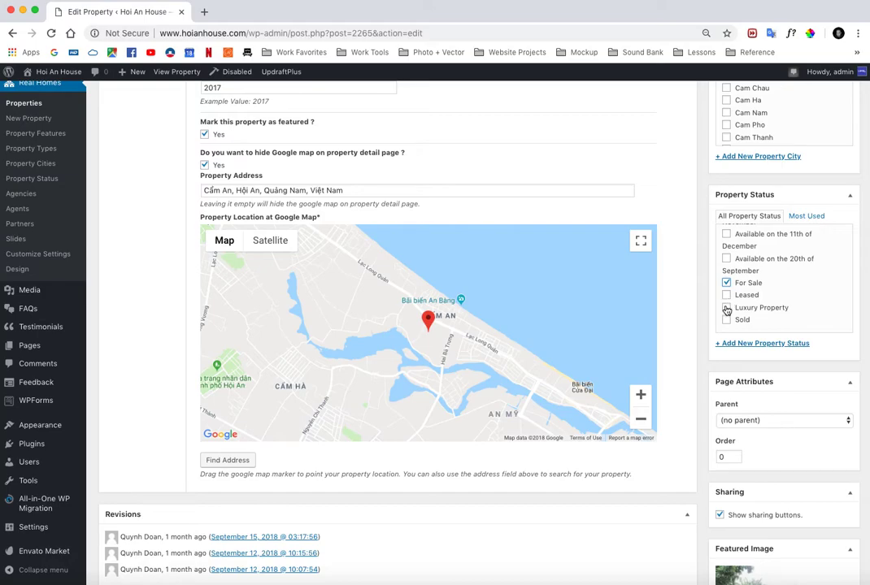
pyautogui.click(727, 307)
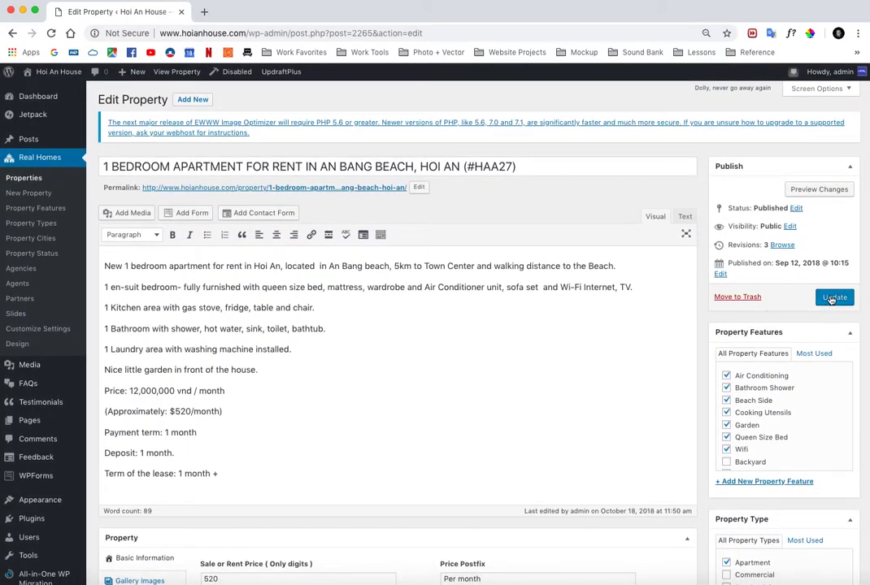
# Update the HAA27 property to save its For Sale status.
pyautogui.click(834, 297)
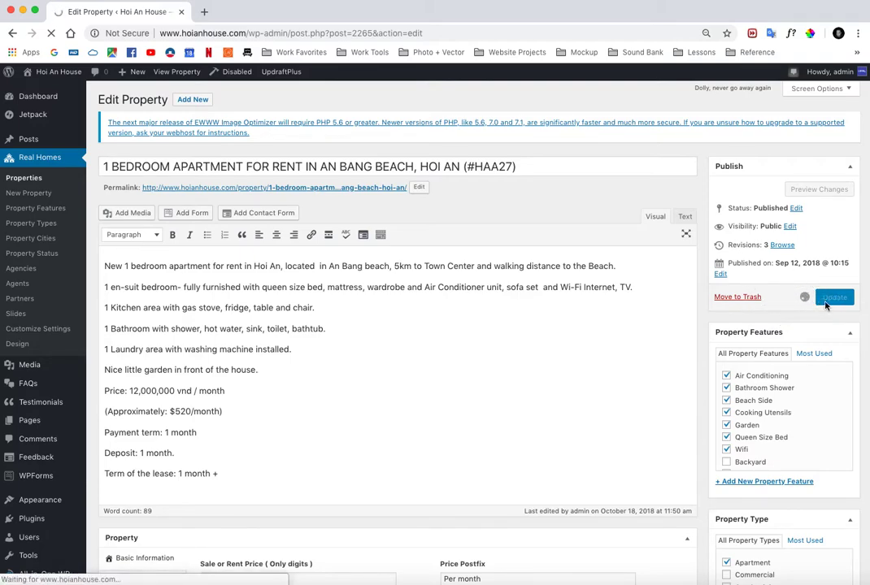
pyautogui.click(834, 297)
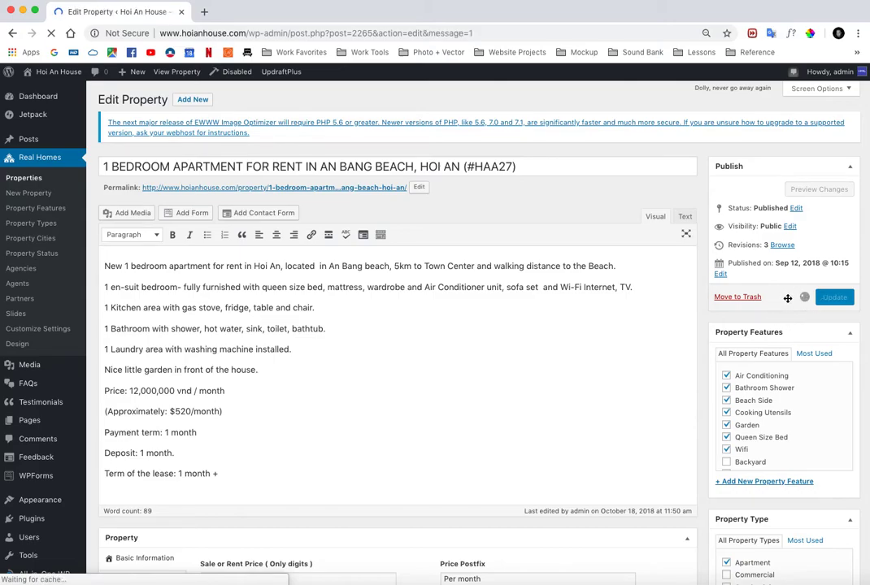
pyautogui.click(835, 297)
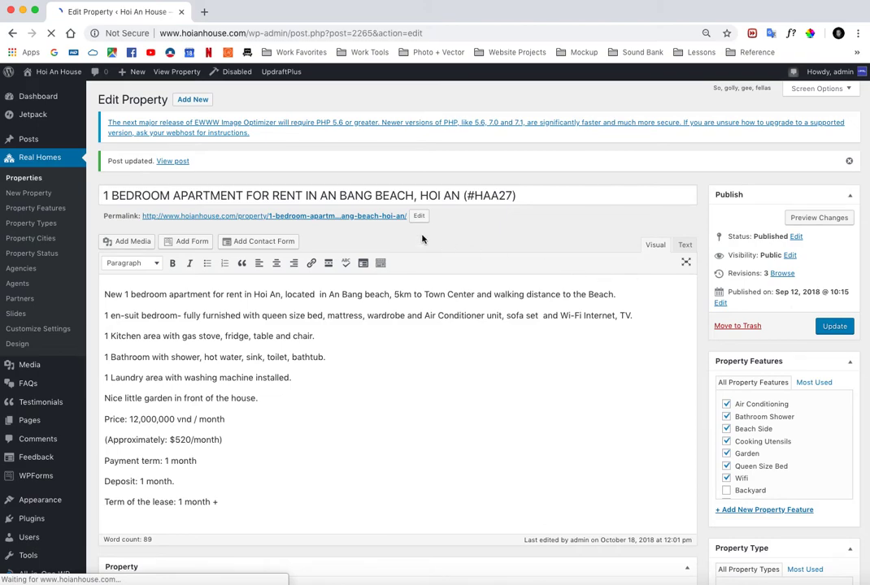
pyautogui.moveTo(59, 72)
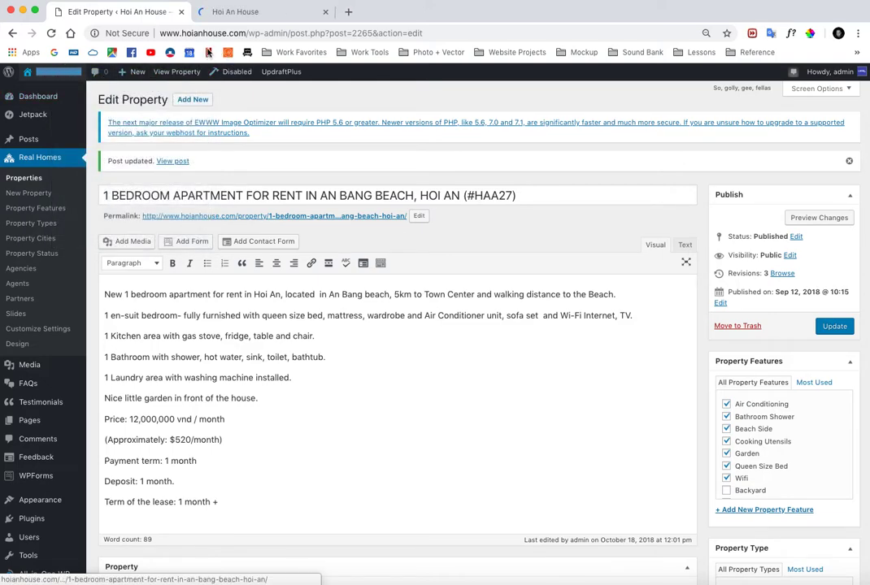
pyautogui.click(261, 11)
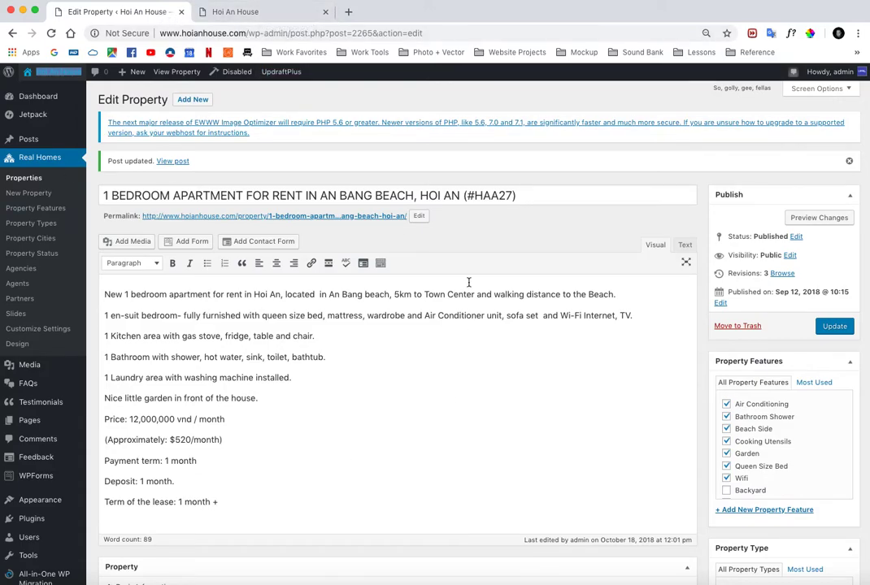
pyautogui.click(253, 12)
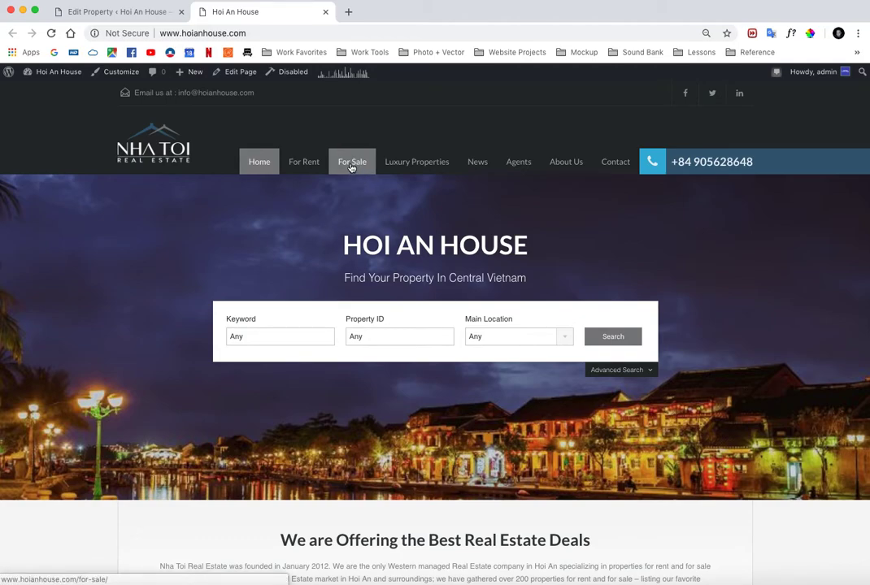
pyautogui.click(352, 161)
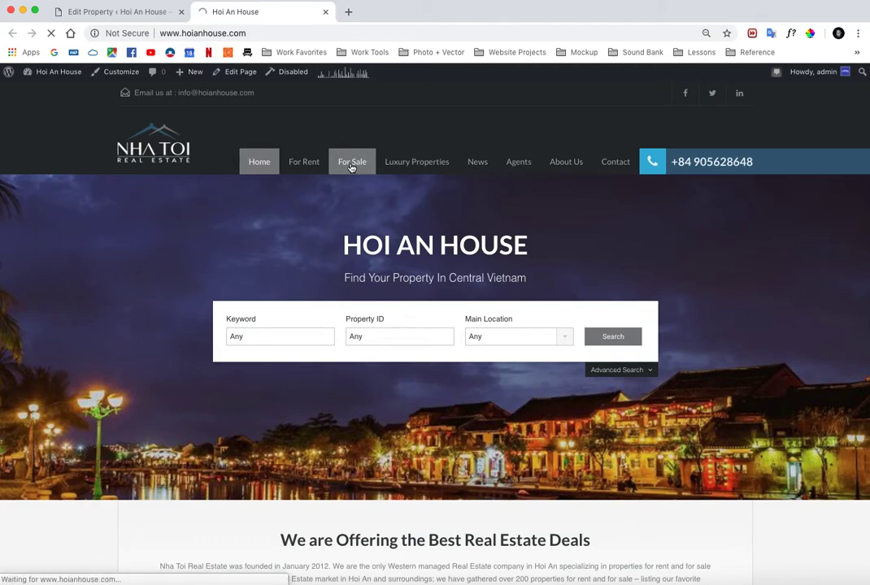
pyautogui.click(352, 161)
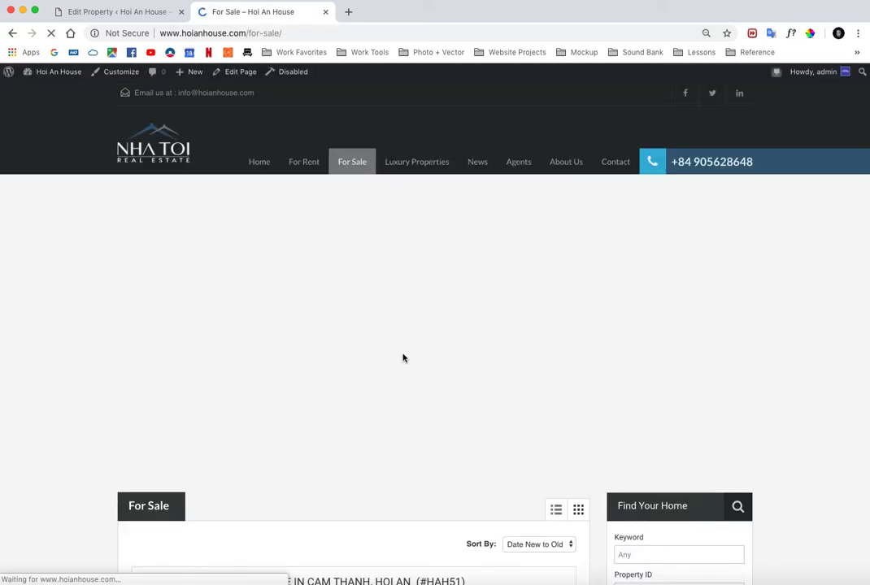
pyautogui.scroll(-3)
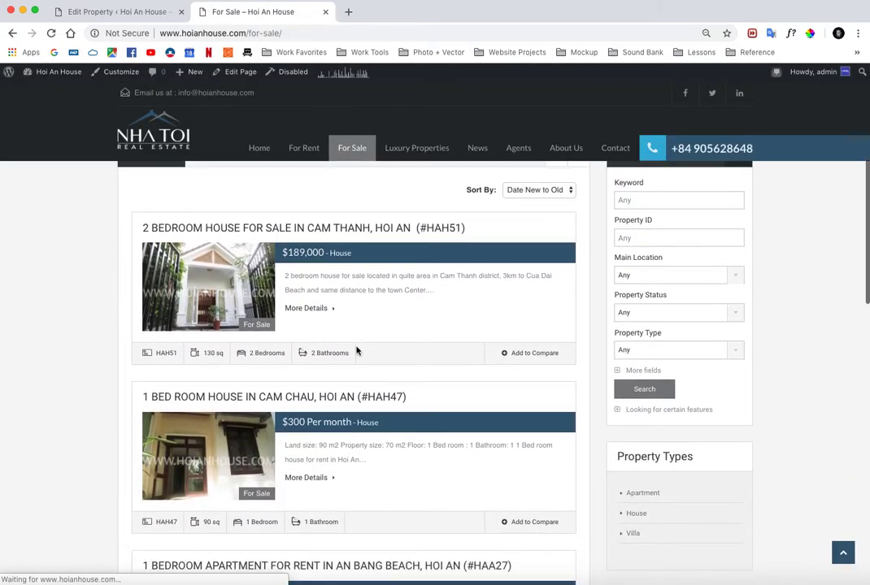
pyautogui.scroll(-3)
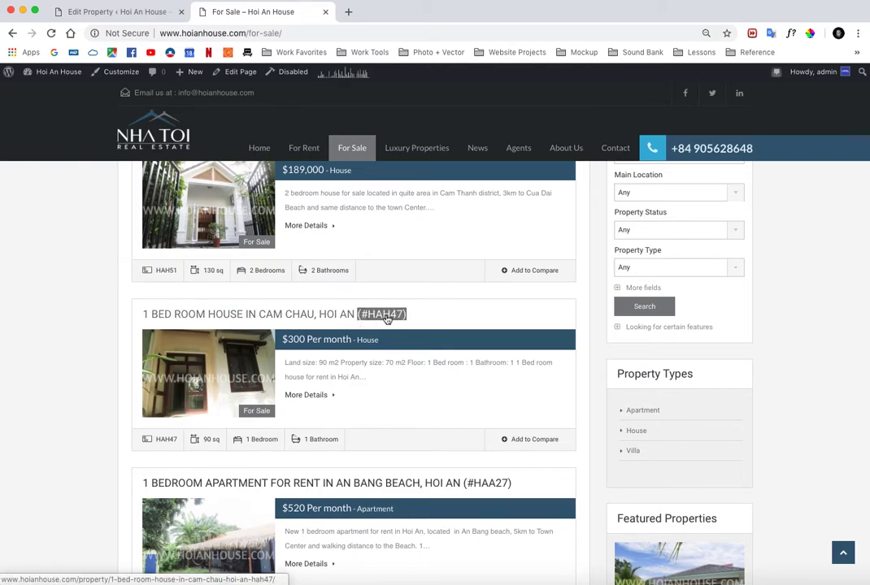
pyautogui.moveTo(286, 390)
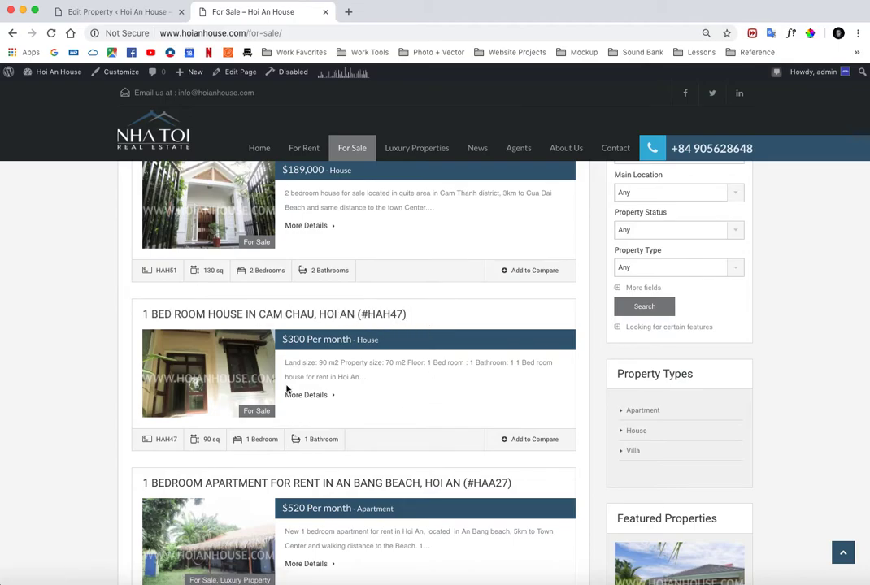
pyautogui.scroll(-3)
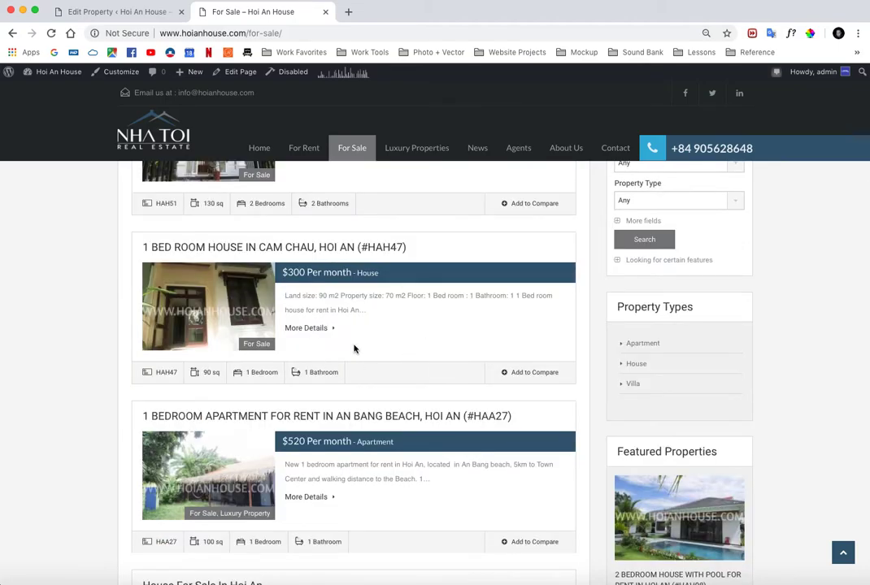
pyautogui.scroll(3)
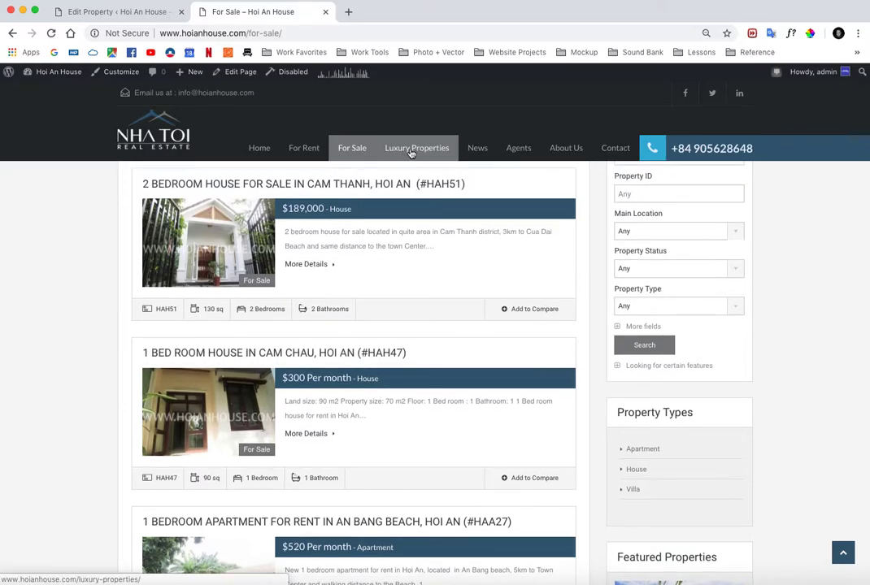
pyautogui.click(417, 148)
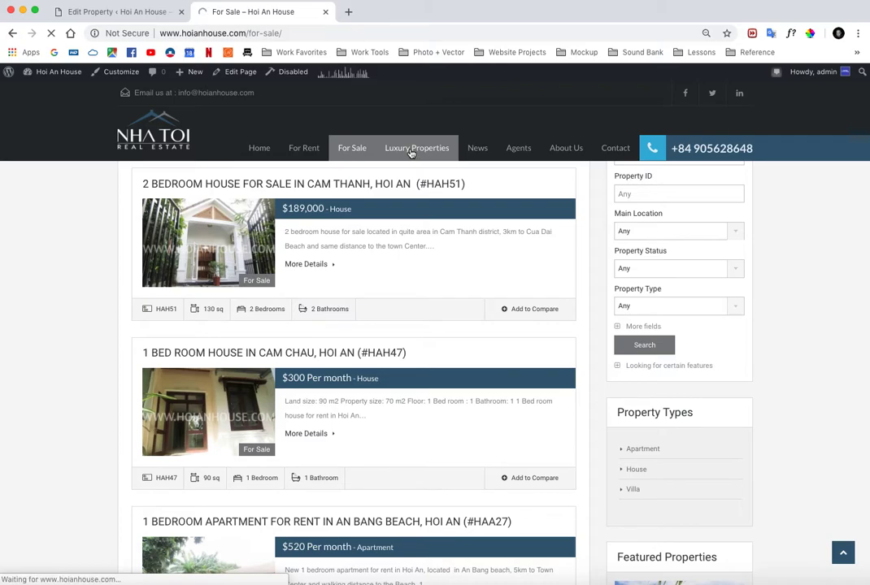
pyautogui.click(417, 148)
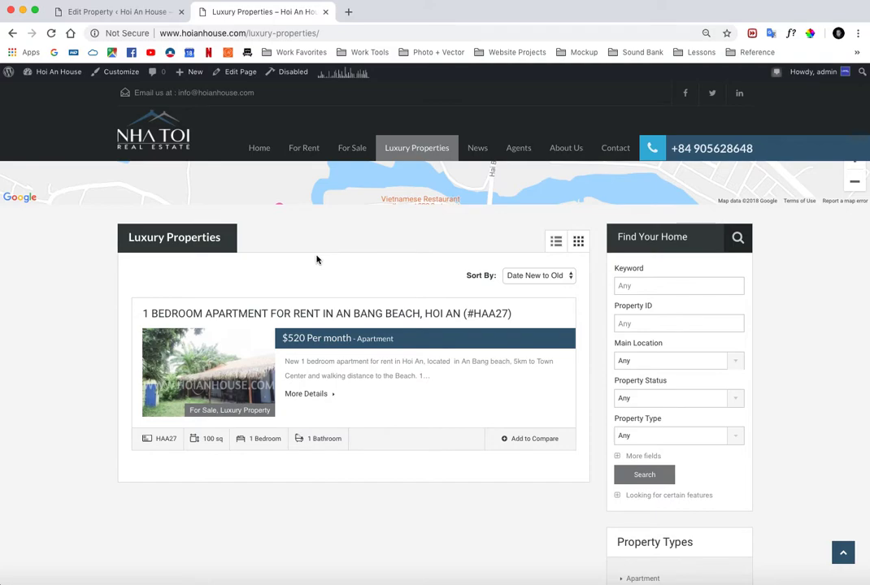
pyautogui.moveTo(287, 260)
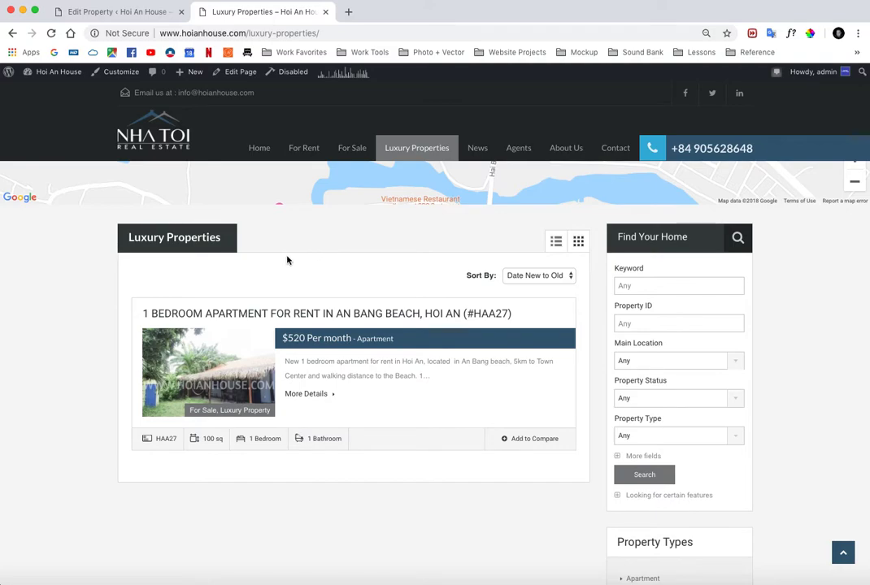
pyautogui.click(118, 11)
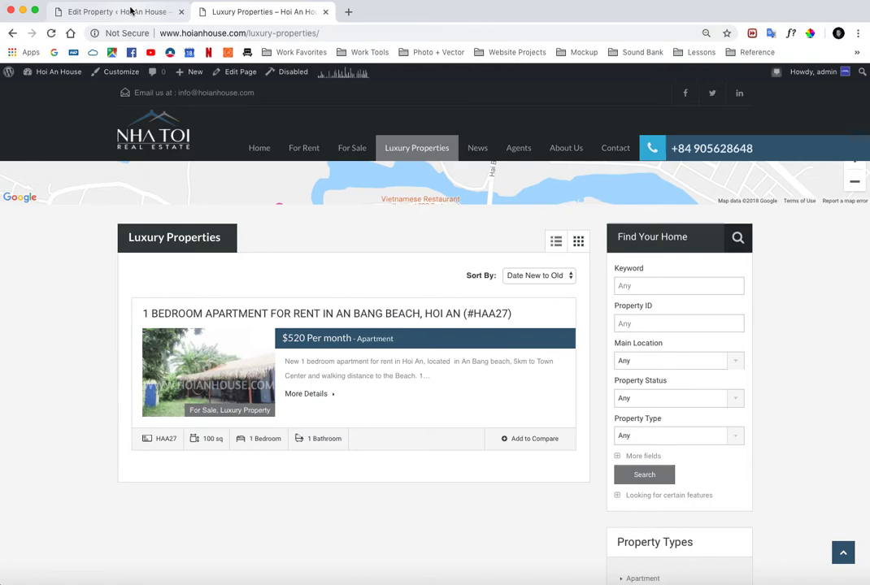
pyautogui.click(118, 12)
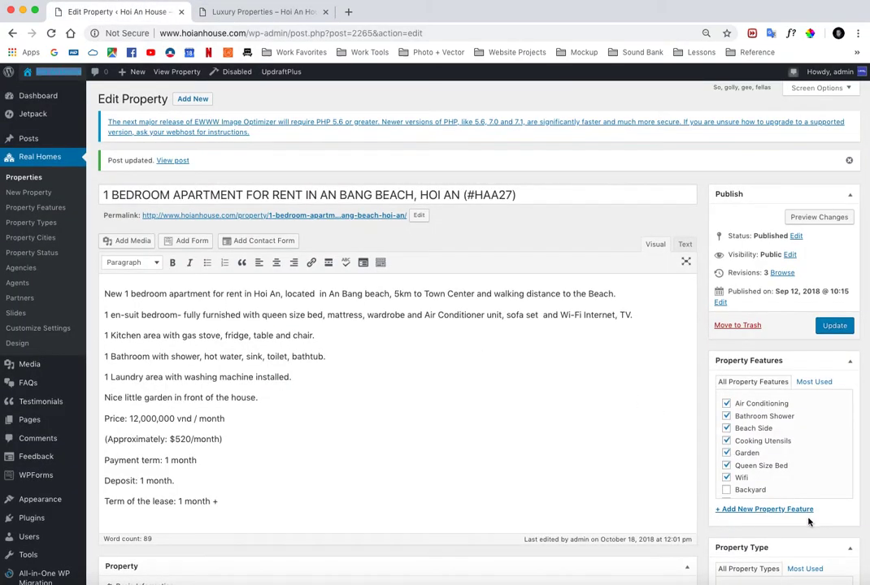
# Untick For Sale and tick For Rent on HAA27, leaving Luxury Property ticked.
pyautogui.scroll(-3)
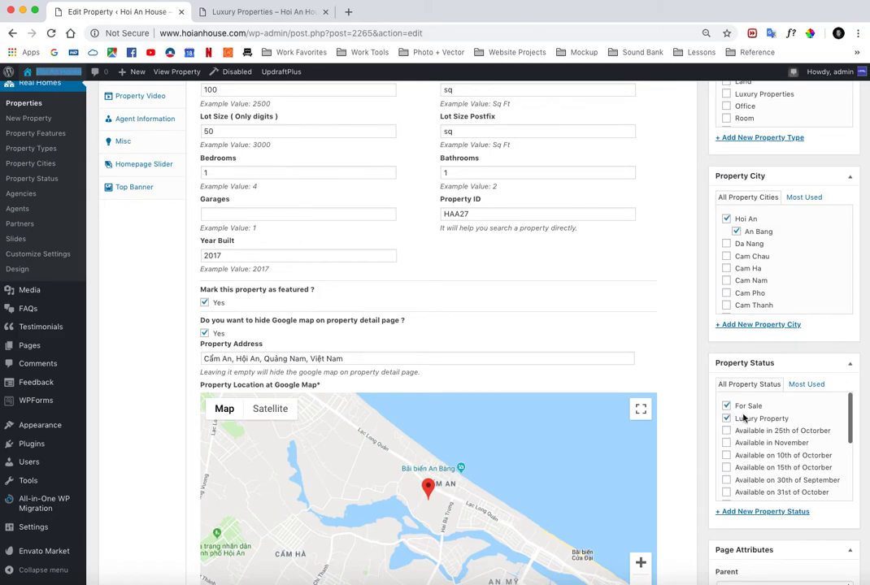
pyautogui.click(726, 406)
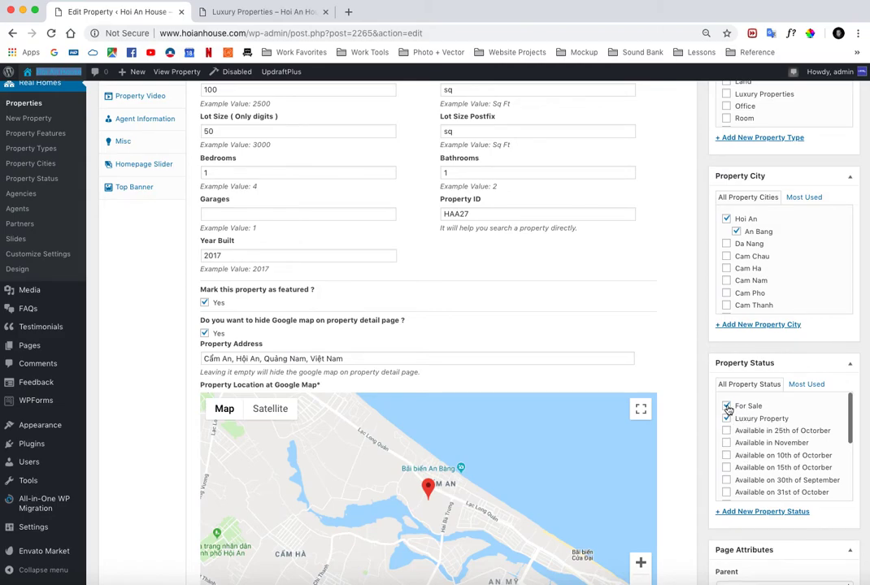
pyautogui.click(726, 406)
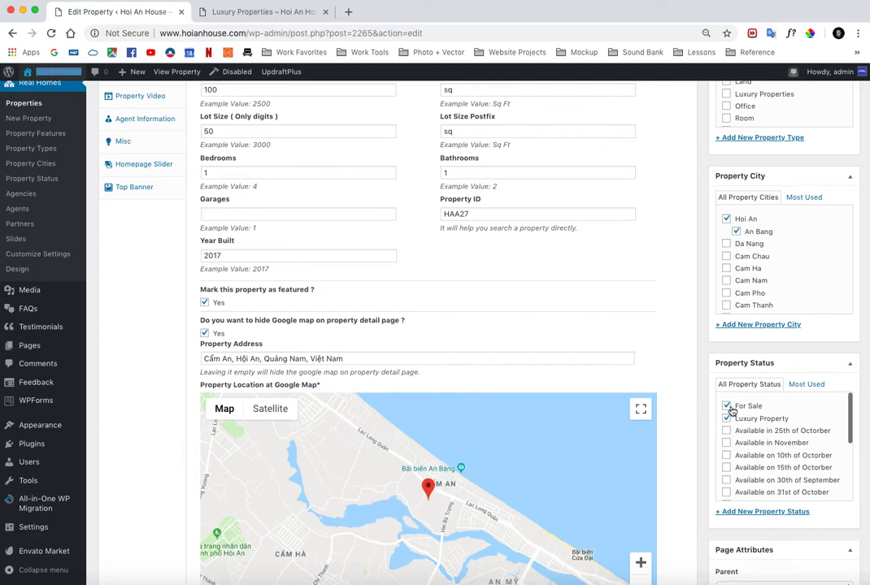
pyautogui.click(726, 406)
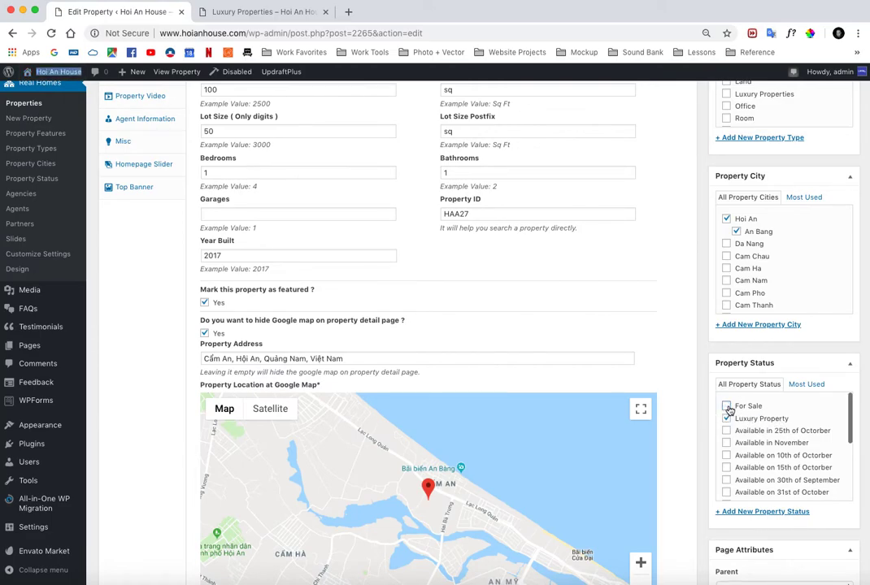
pyautogui.scroll(-3)
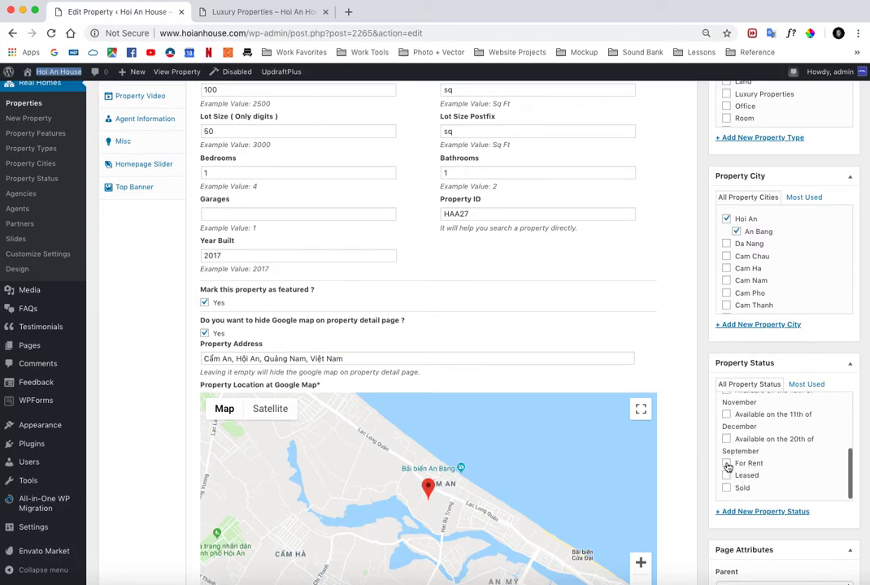
pyautogui.click(726, 463)
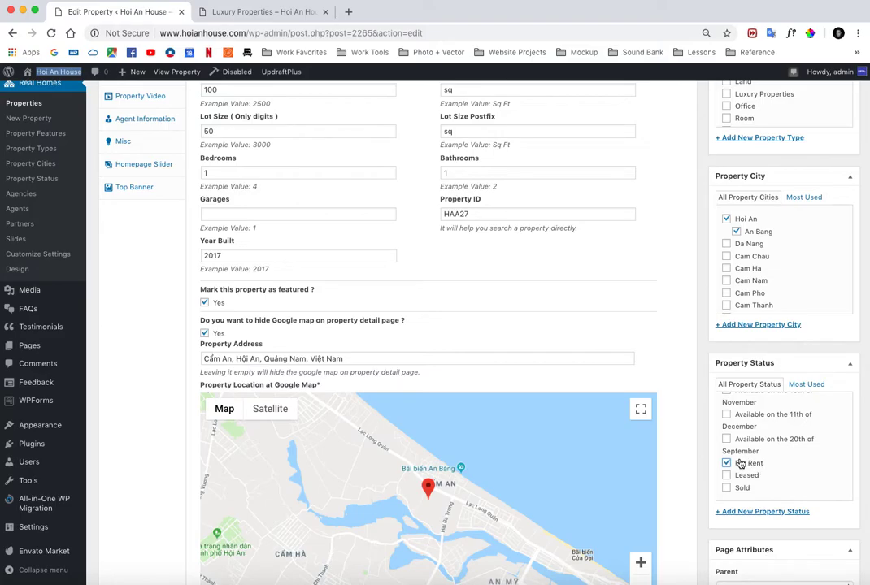
pyautogui.scroll(3)
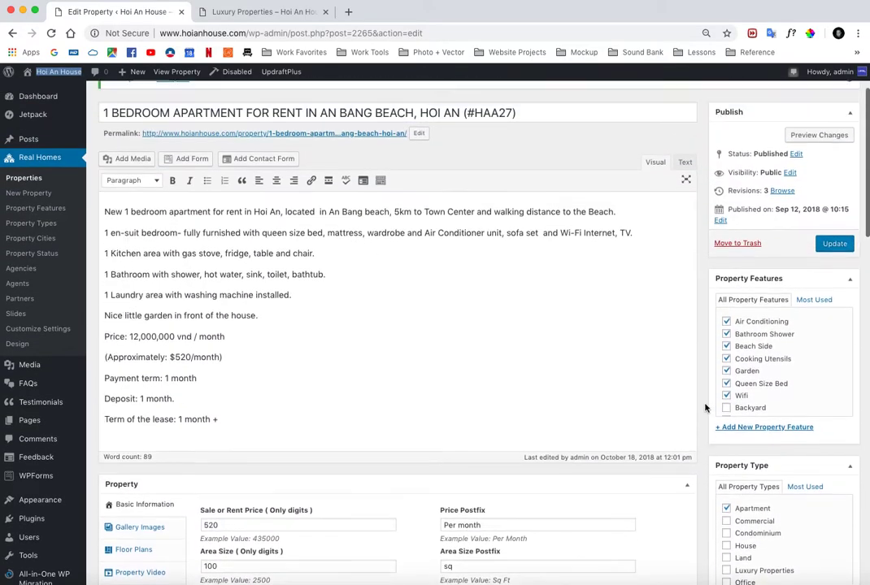
# Update HAA27 to save the For Rent status and open the site's For Sale page.
pyautogui.click(834, 243)
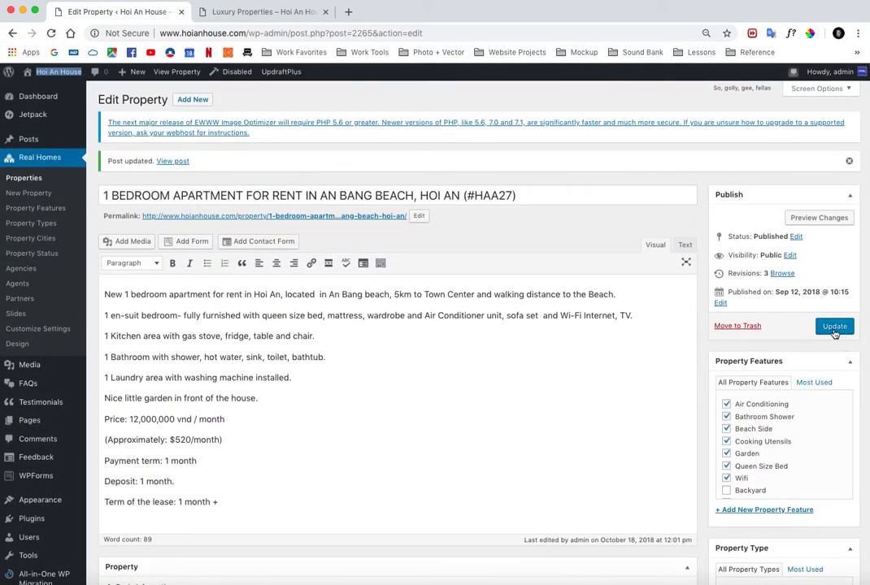
pyautogui.click(834, 326)
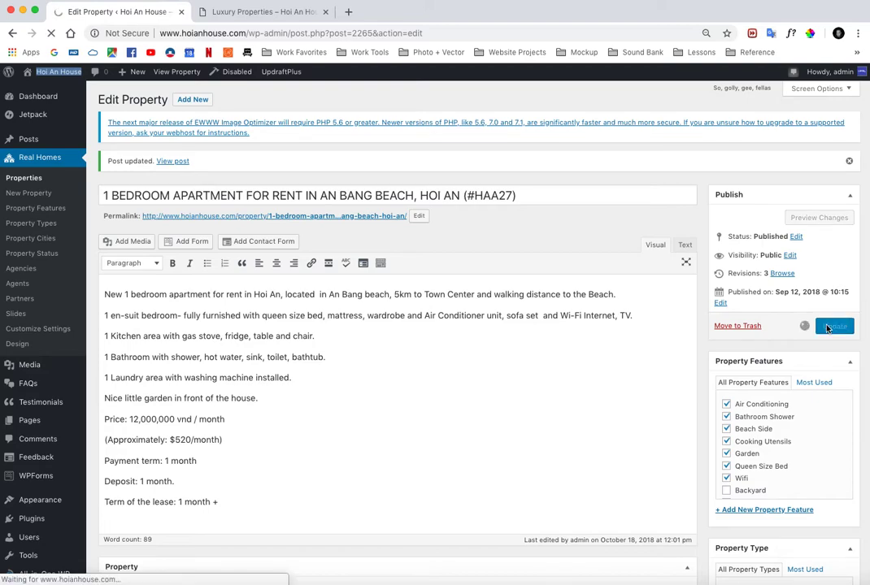
pyautogui.click(834, 326)
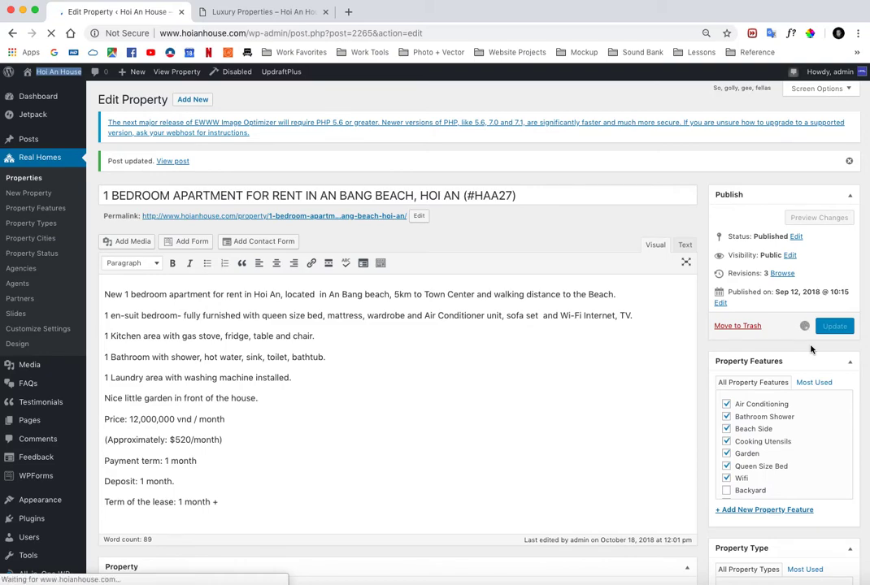
pyautogui.click(834, 326)
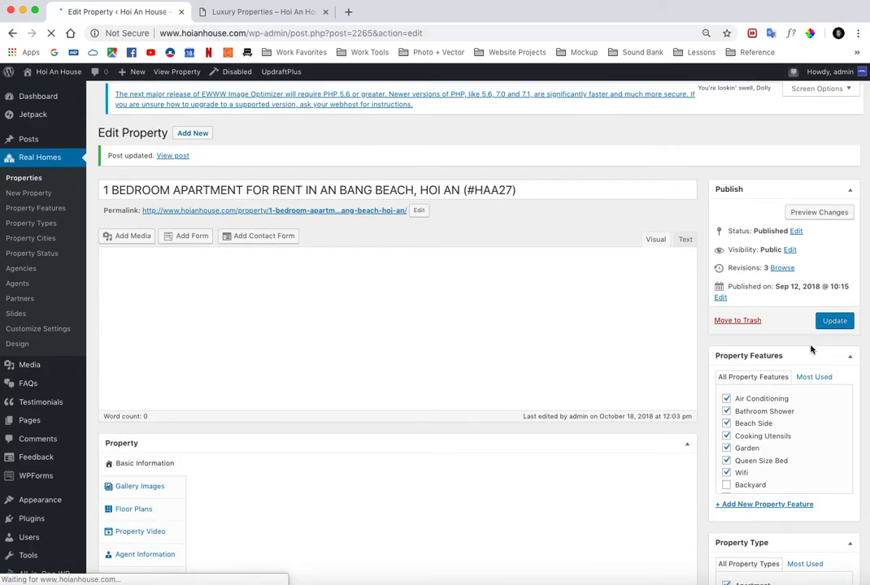
pyautogui.click(260, 12)
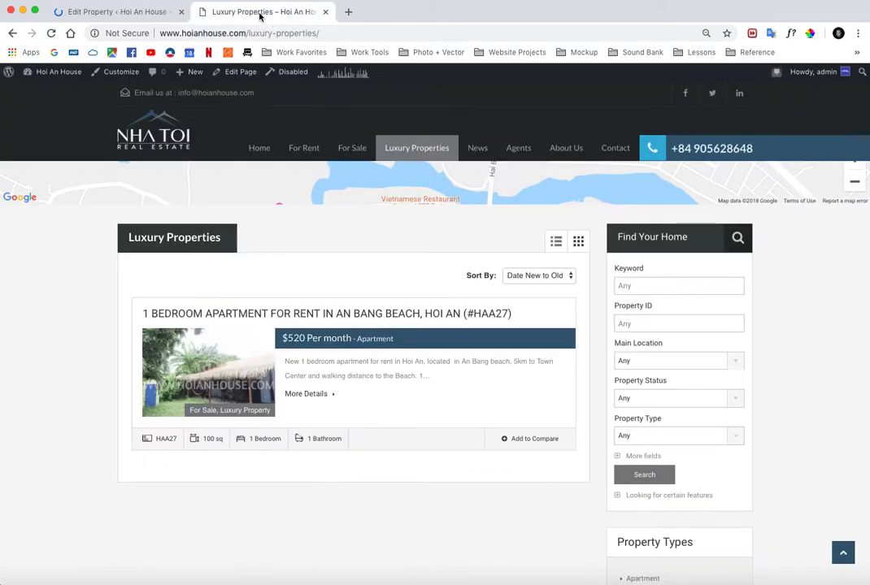
pyautogui.click(51, 33)
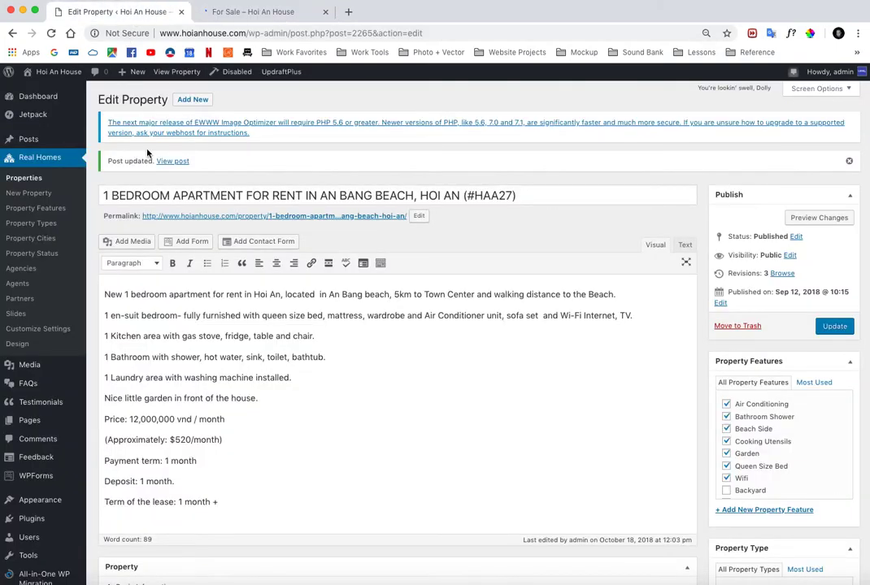
# Check the live For Sale listings: HAH51 and HAH47 appear, HAA27 does not.
pyautogui.click(474, 195)
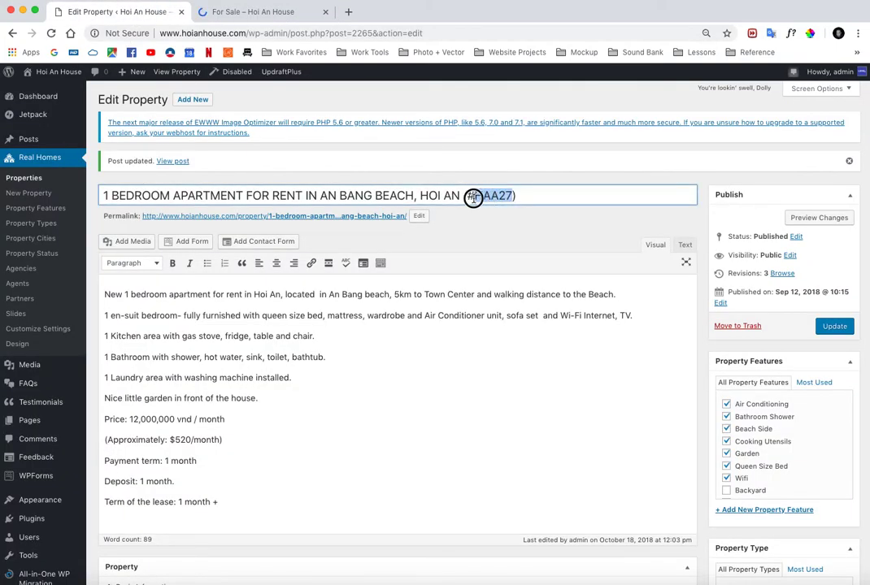
pyautogui.click(252, 11)
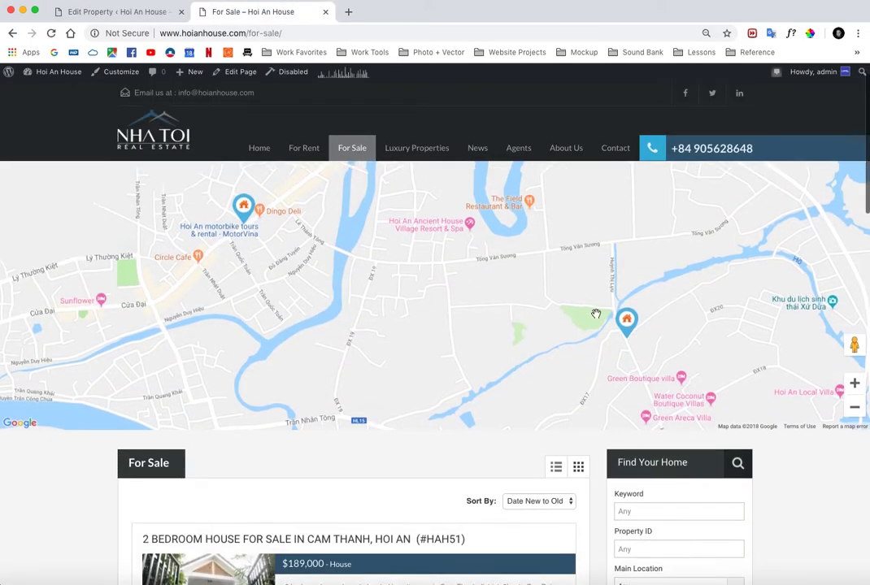
pyautogui.scroll(-3)
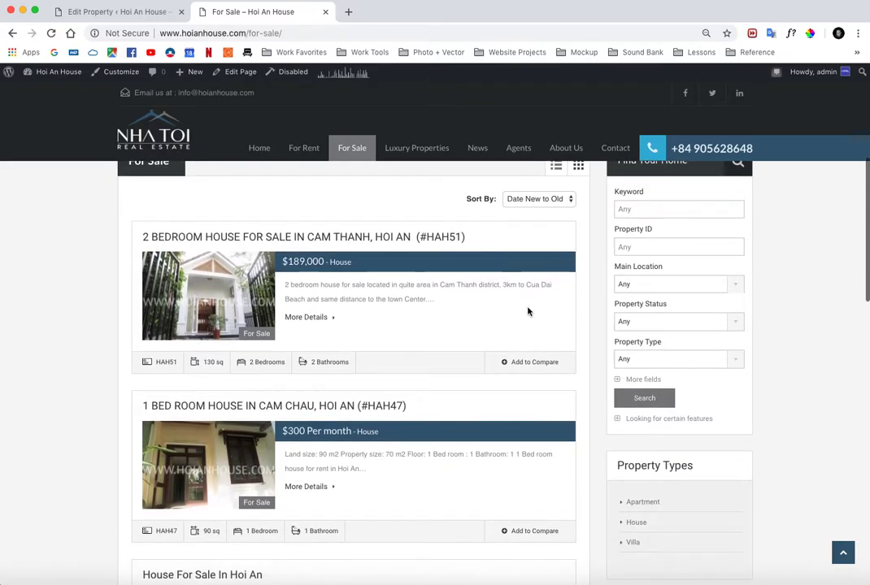
pyautogui.scroll(-3)
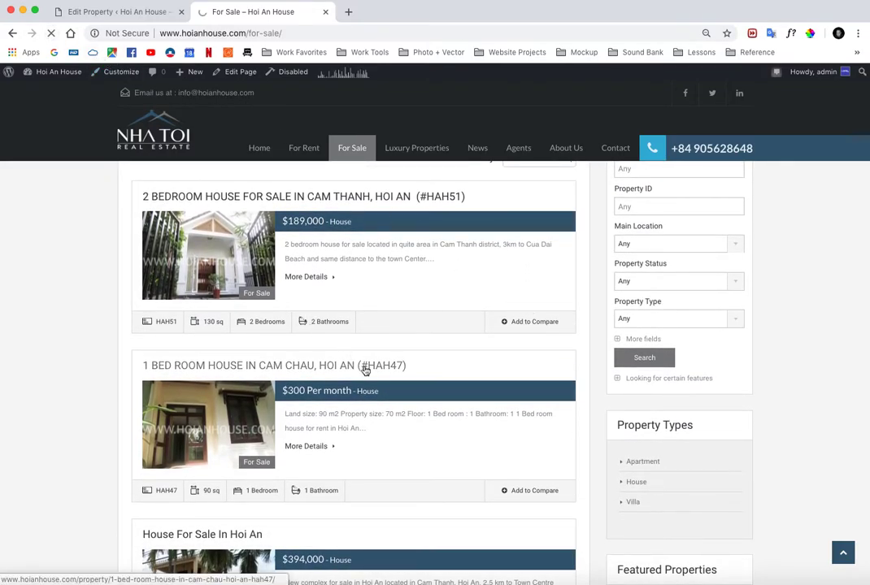
pyautogui.scroll(-3)
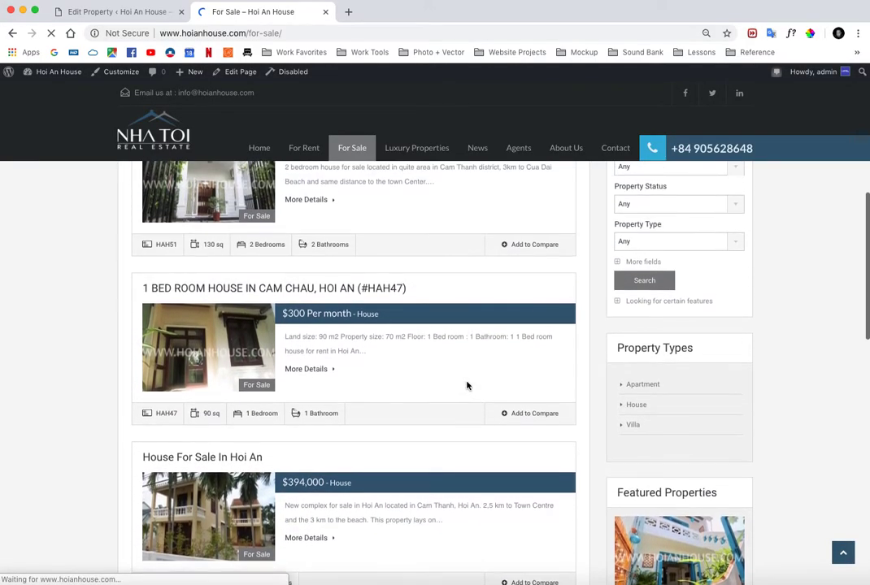
pyautogui.click(117, 12)
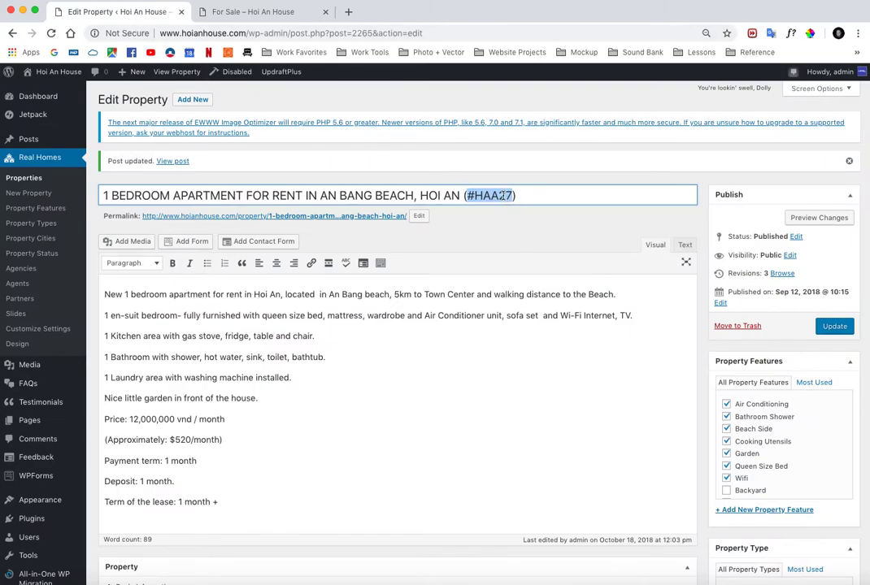
pyautogui.click(252, 12)
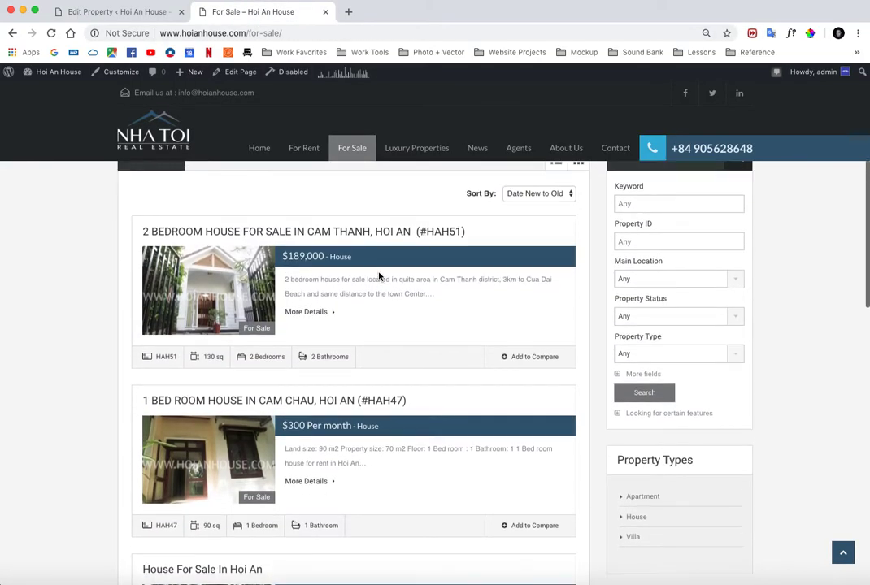
pyautogui.scroll(-3)
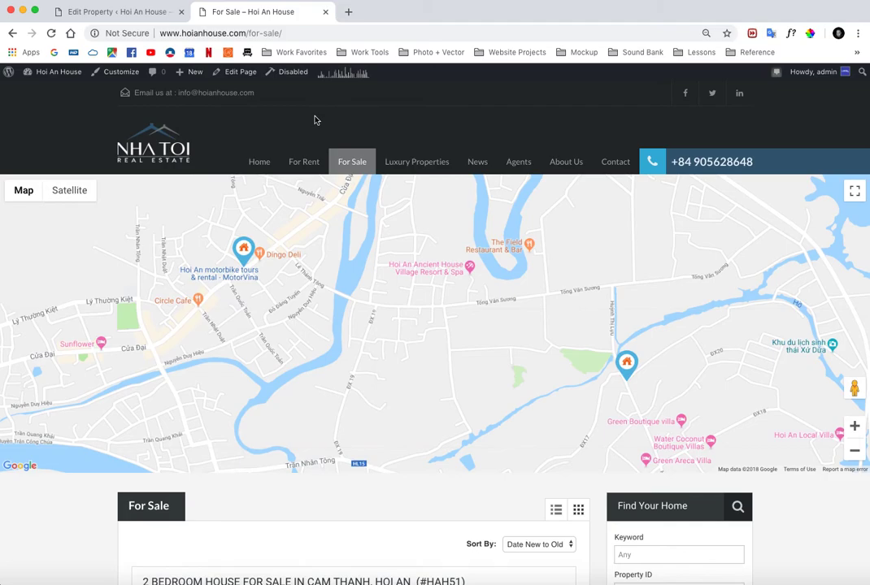
pyautogui.moveTo(292, 122)
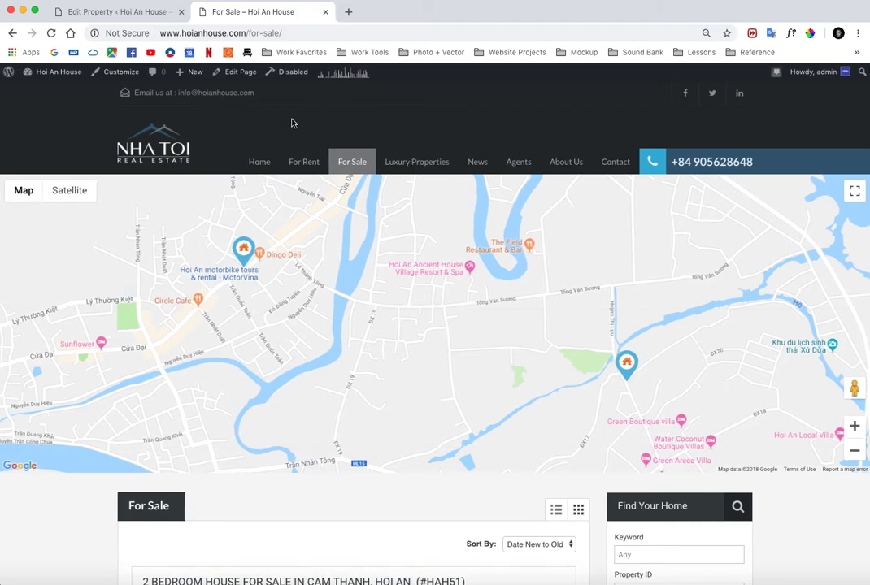
pyautogui.moveTo(294, 123)
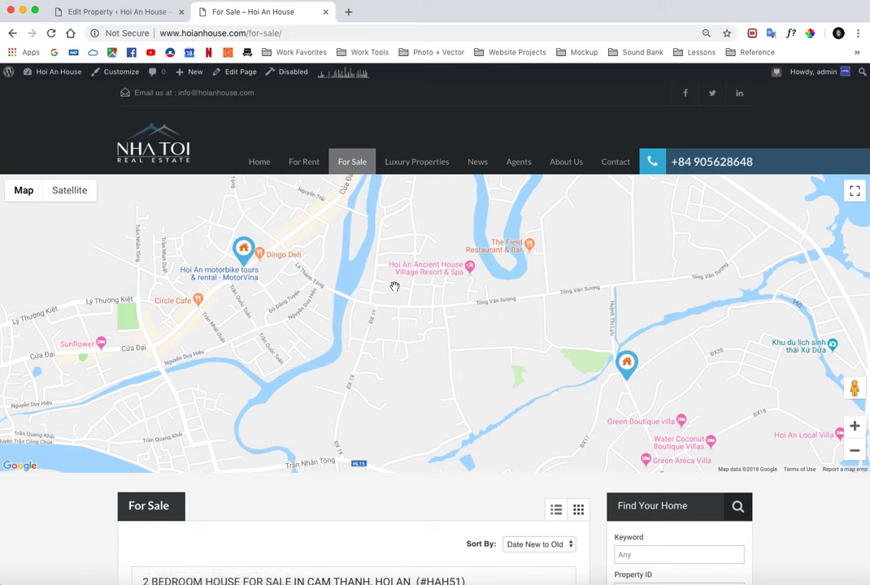
pyautogui.moveTo(283, 439)
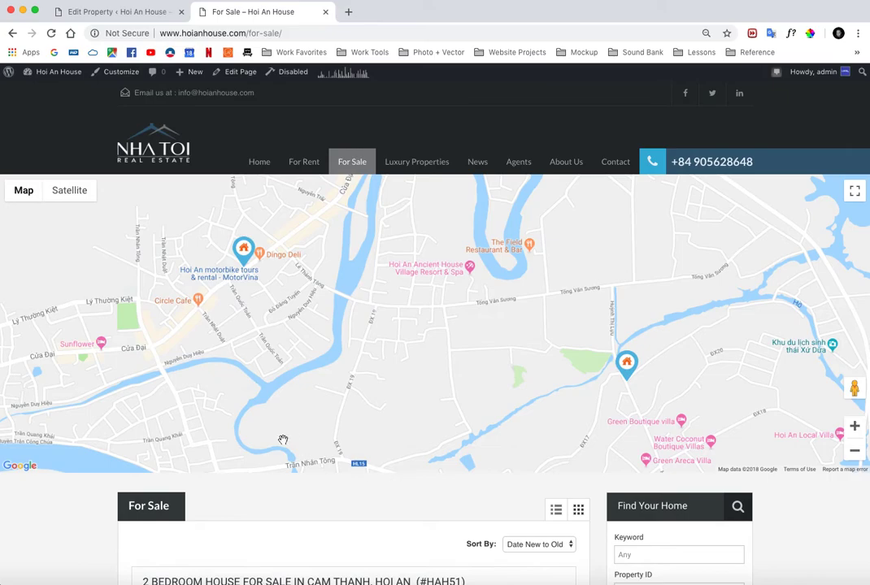
pyautogui.scroll(-3)
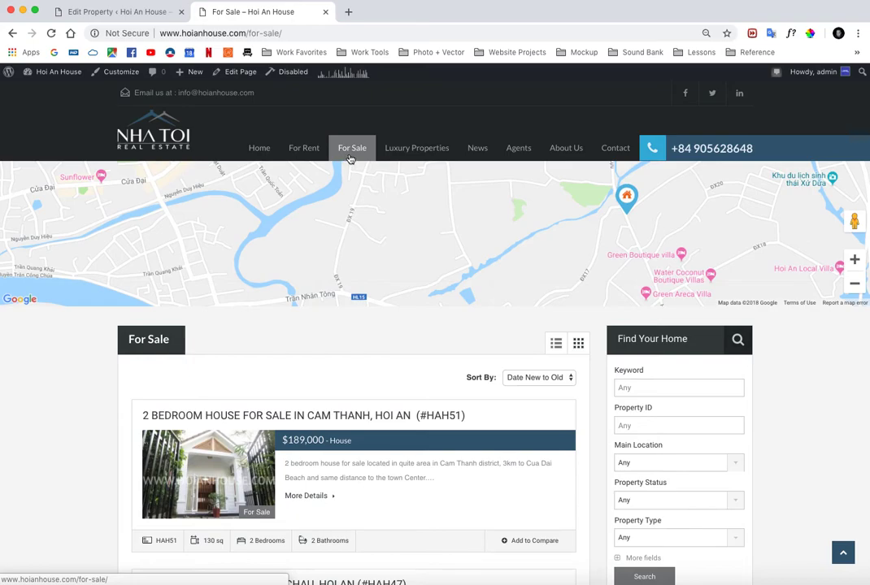
pyautogui.moveTo(353, 156)
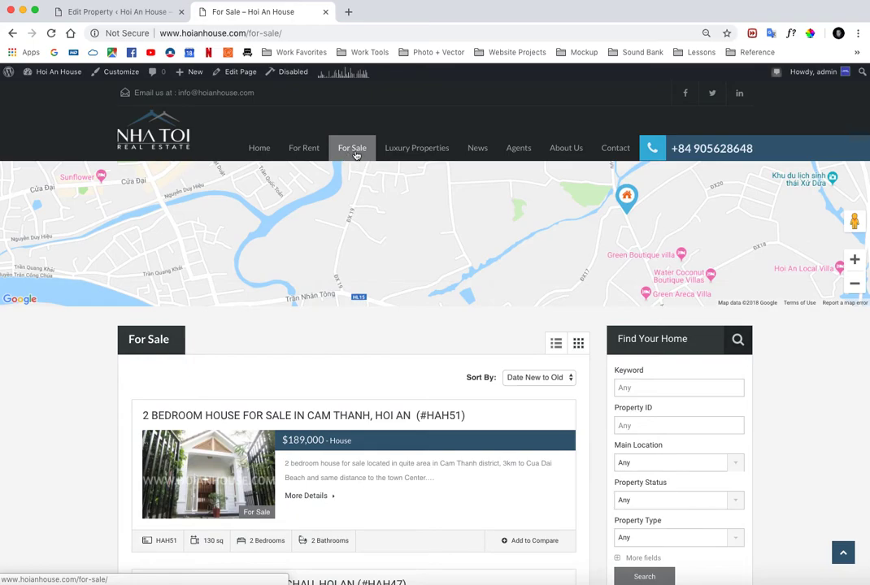
pyautogui.moveTo(416, 148)
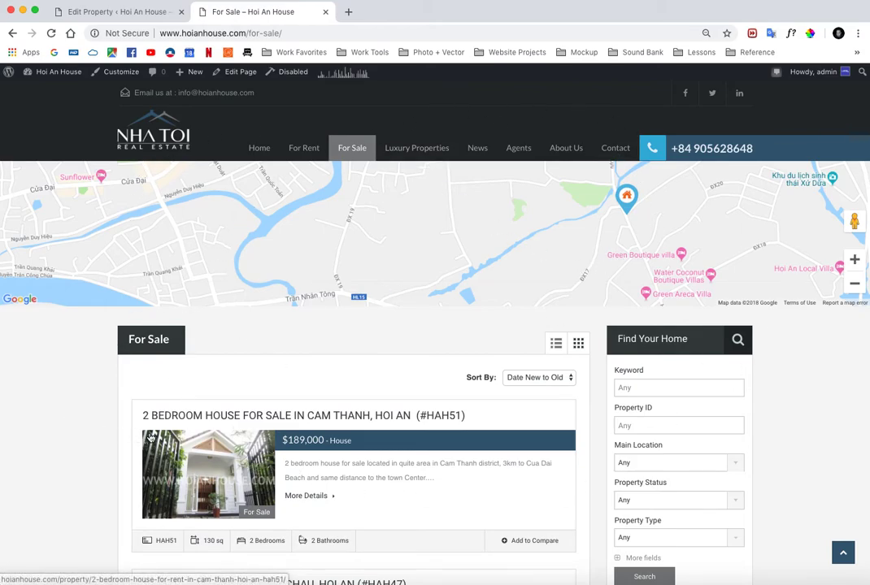
pyautogui.scroll(-3)
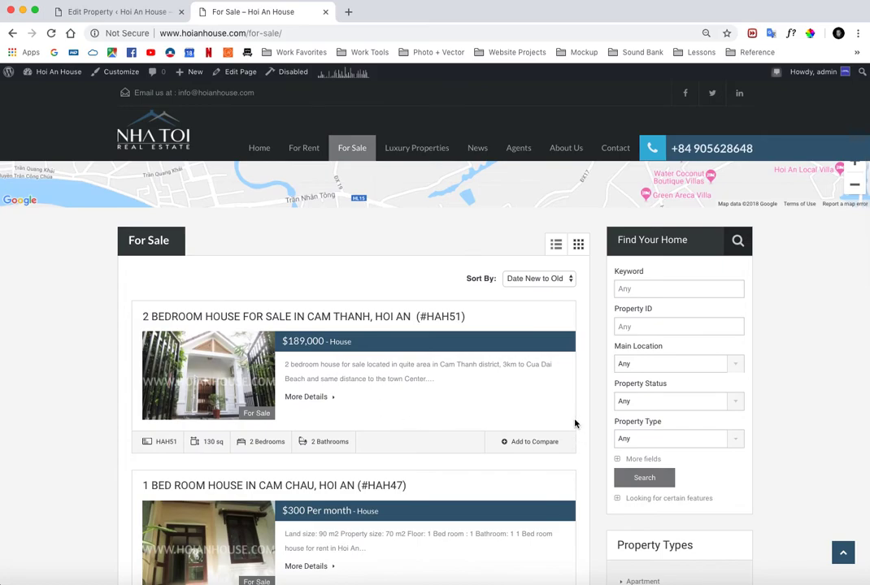
pyautogui.moveTo(92, 300)
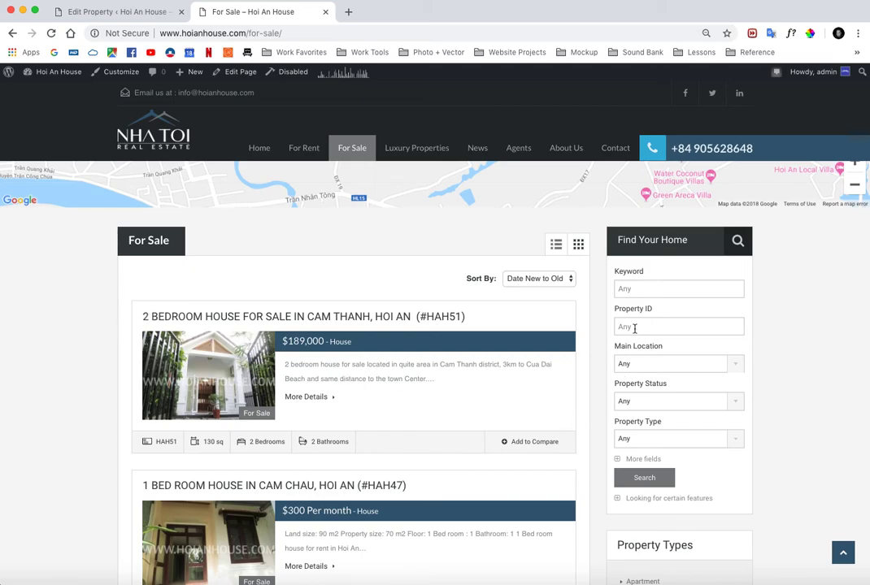
pyautogui.moveTo(294, 442)
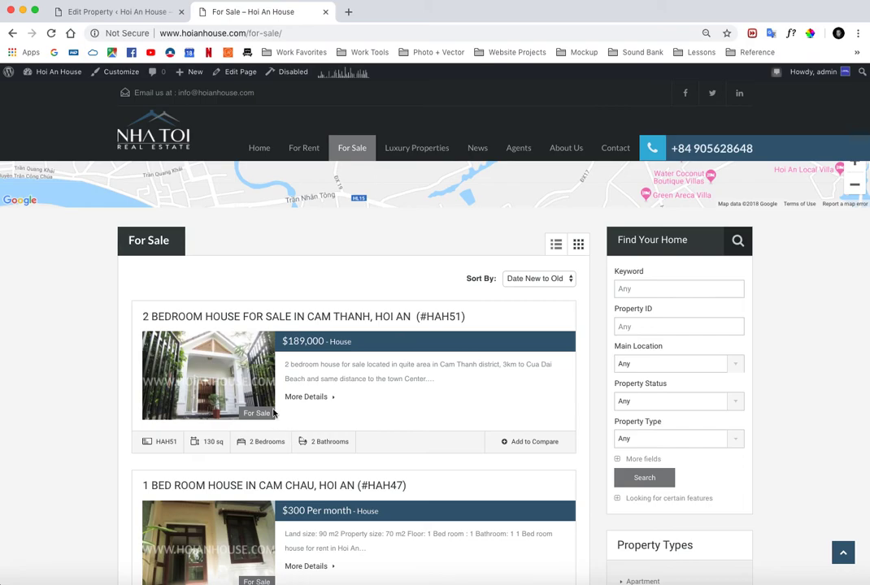
pyautogui.moveTo(206, 307)
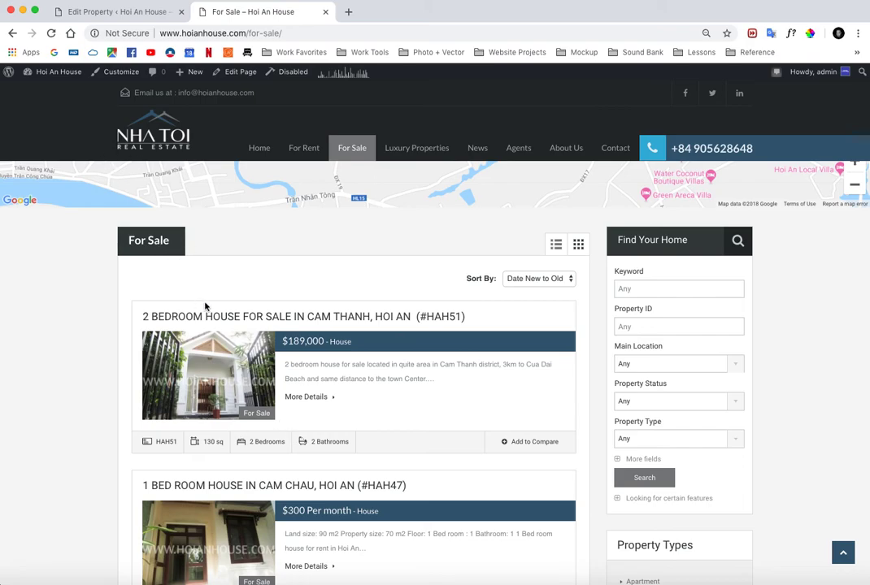